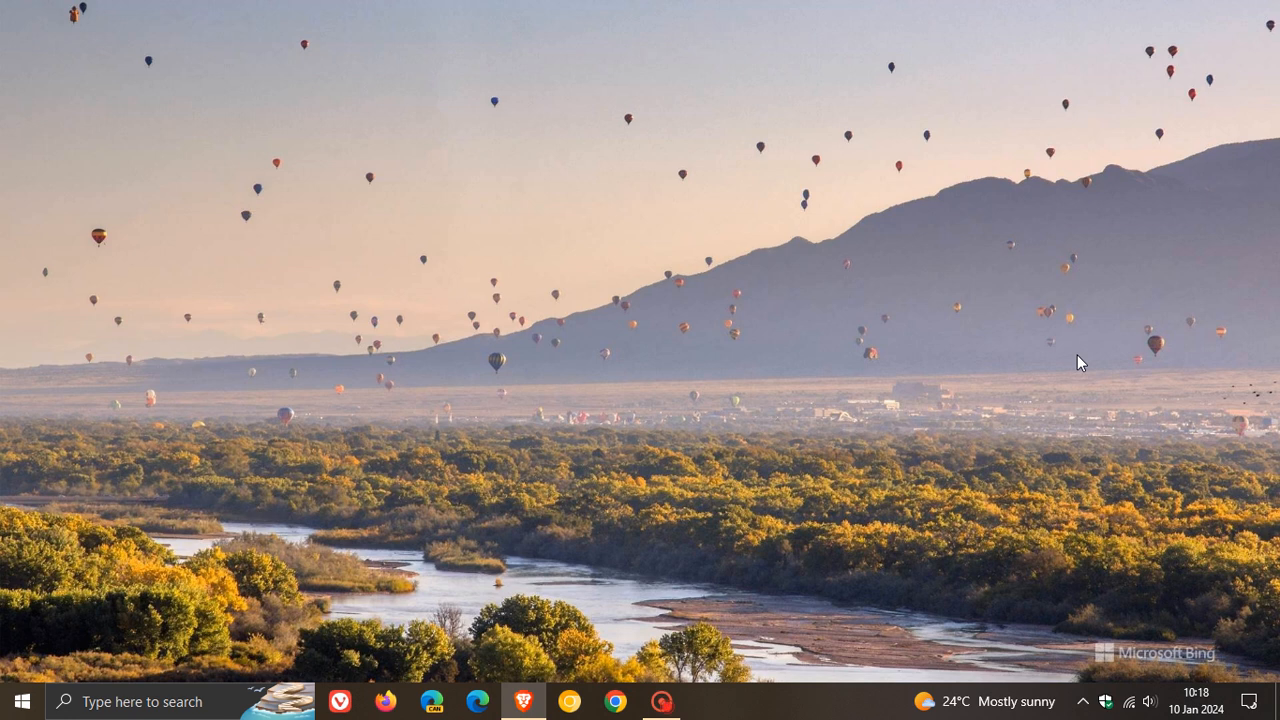
pyautogui.moveTo(836, 388)
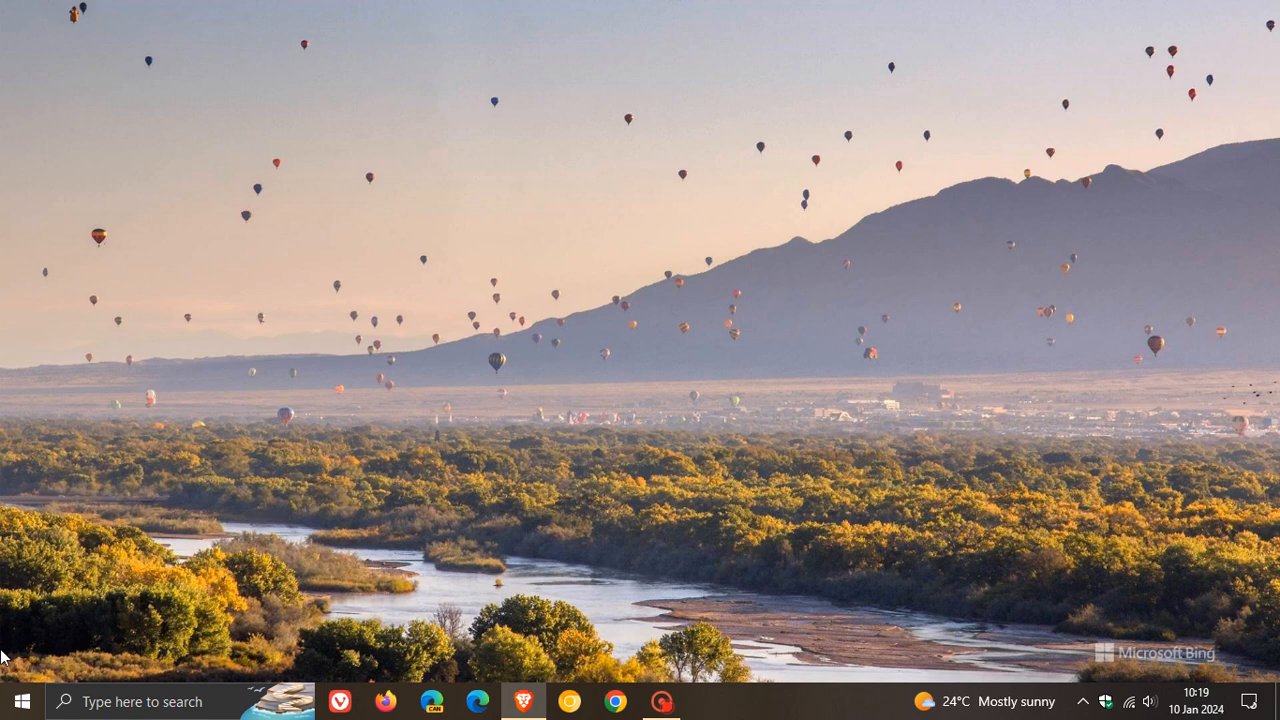
# Launch Settings from the Start menu to reach Windows Update
pyautogui.click(16, 700)
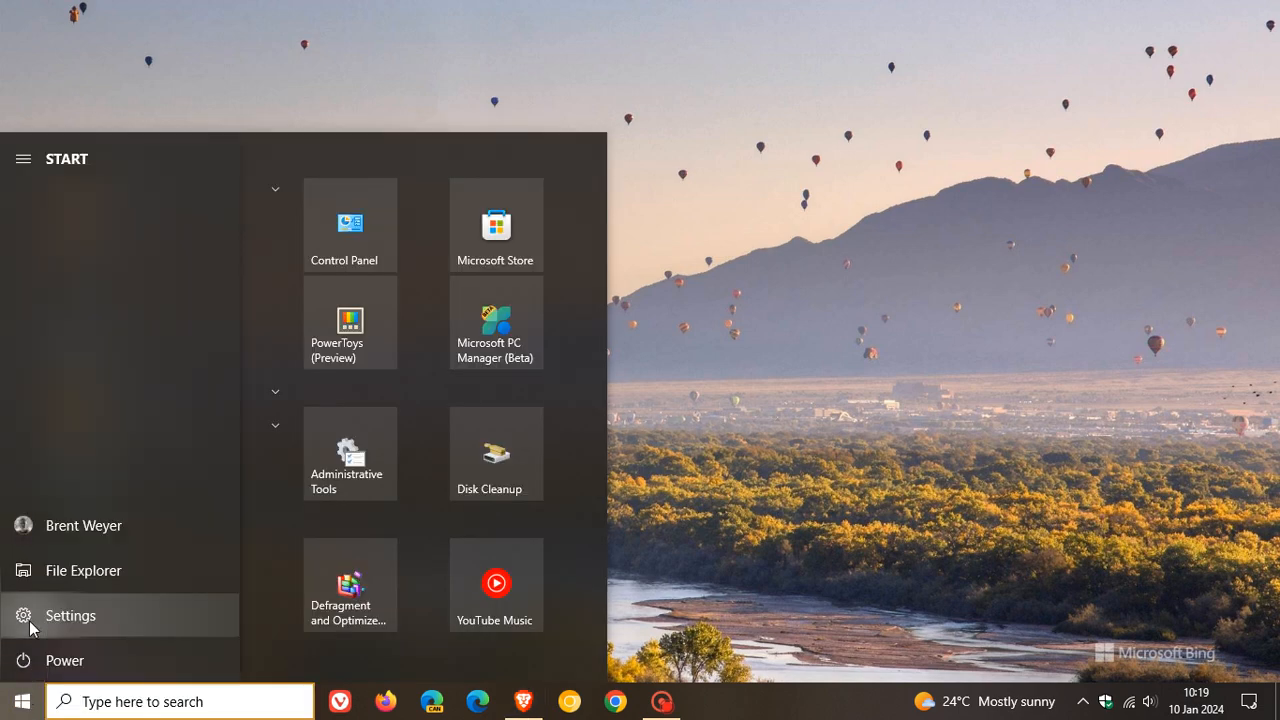
pyautogui.click(68, 616)
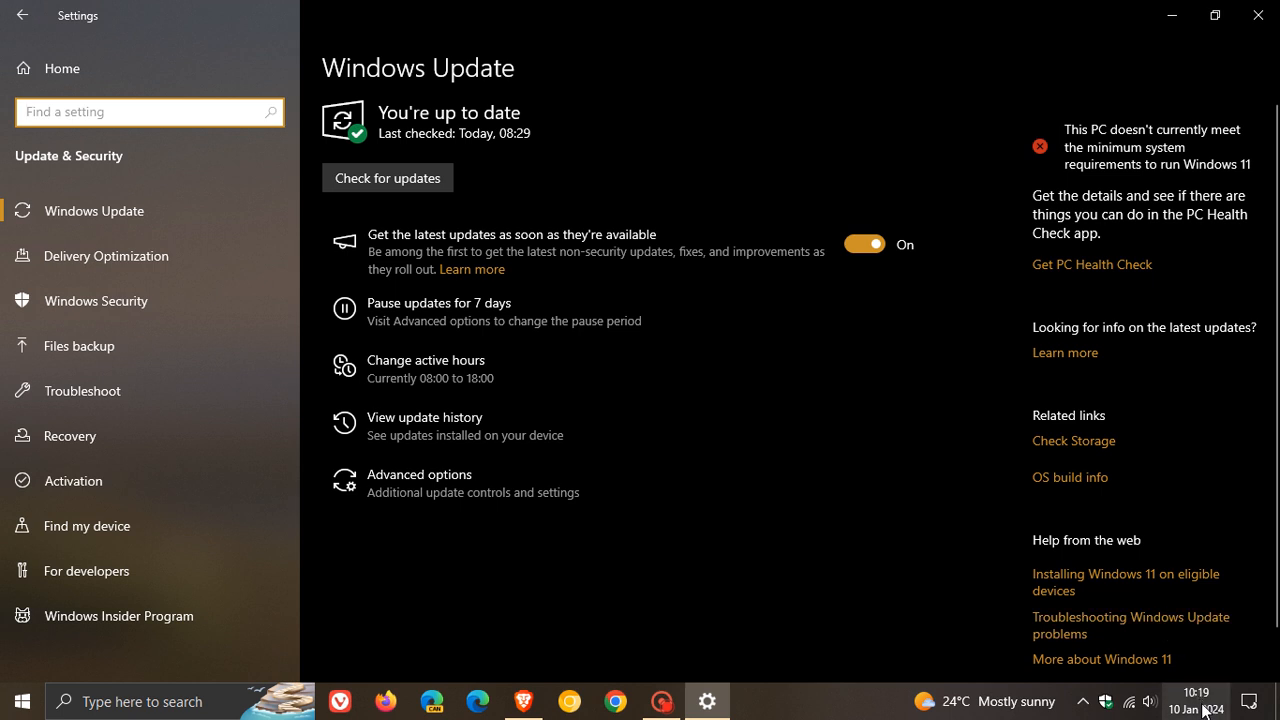
pyautogui.moveTo(872, 616)
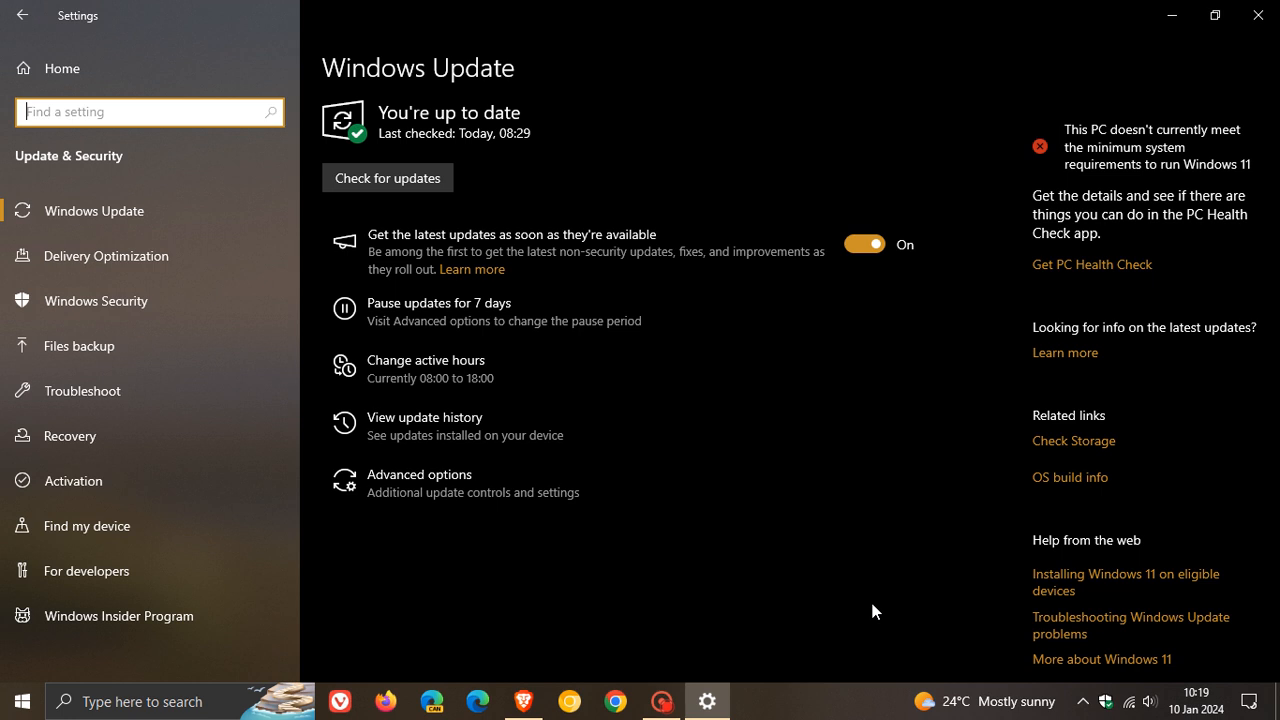
pyautogui.moveTo(520, 424)
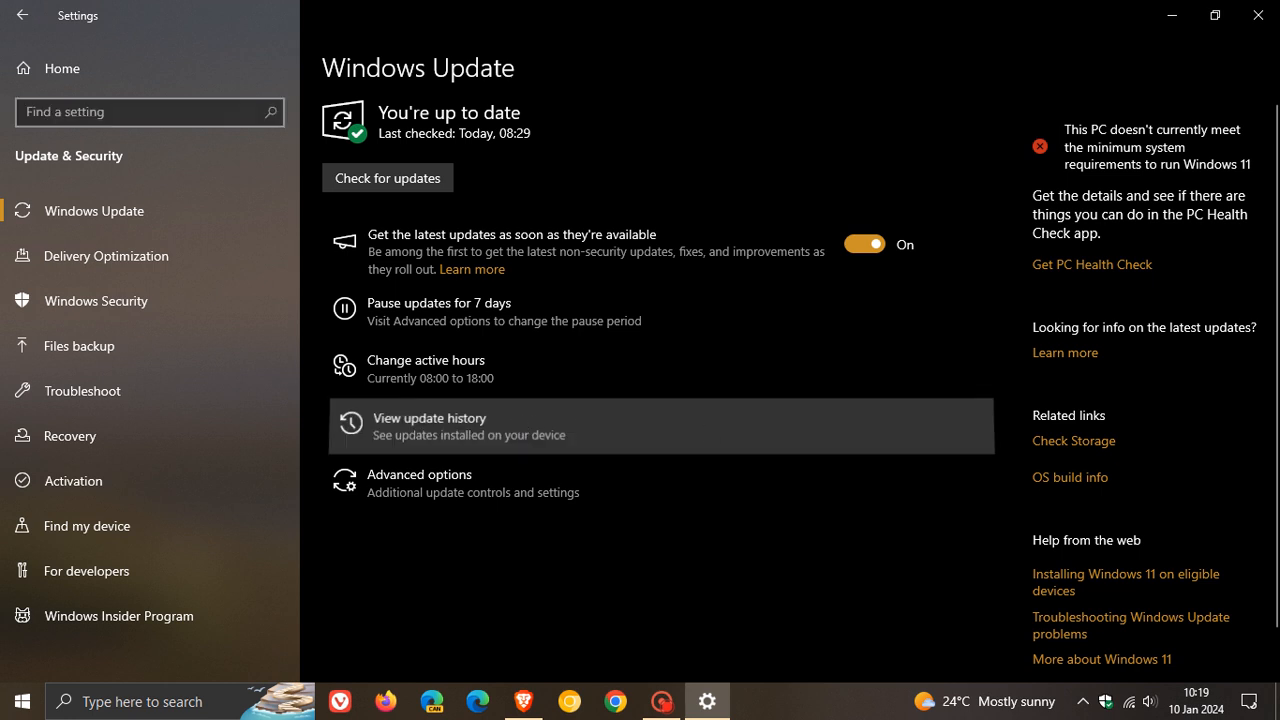
# View the update history and scroll to the Quality Updates list showing KB5034122
pyautogui.click(428, 426)
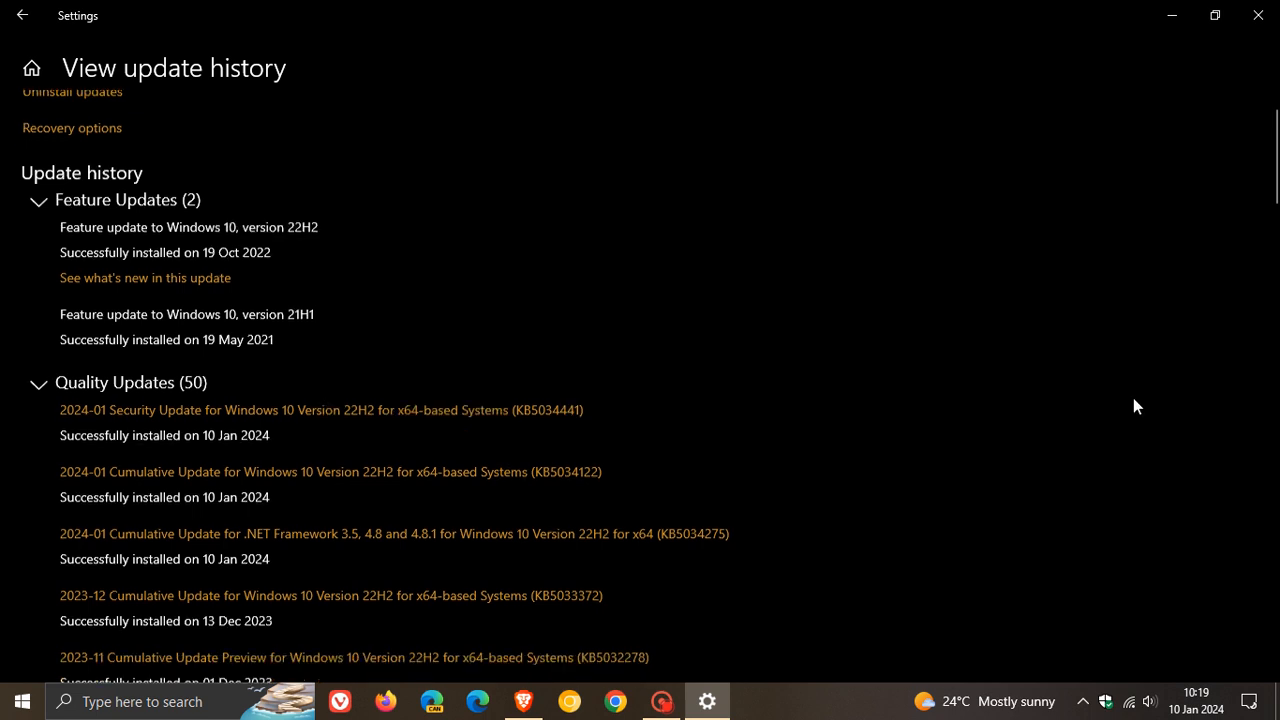
pyautogui.scroll(-3)
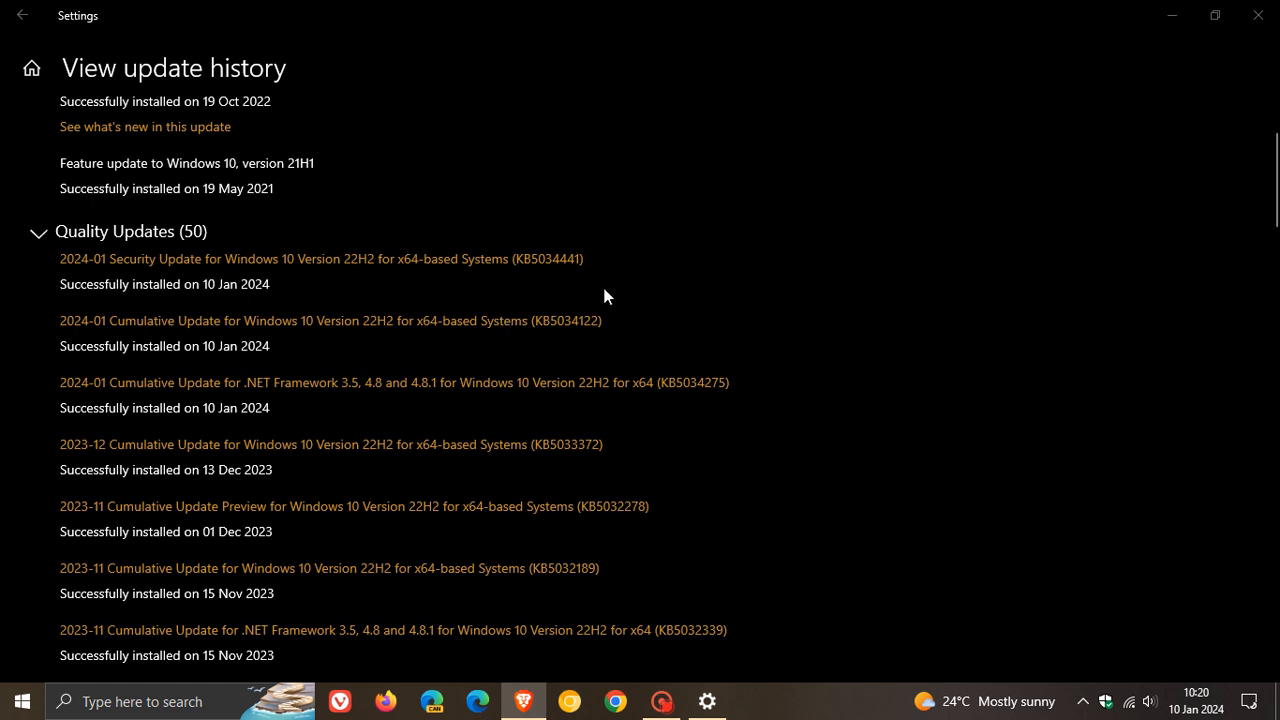
pyautogui.moveTo(1012, 332)
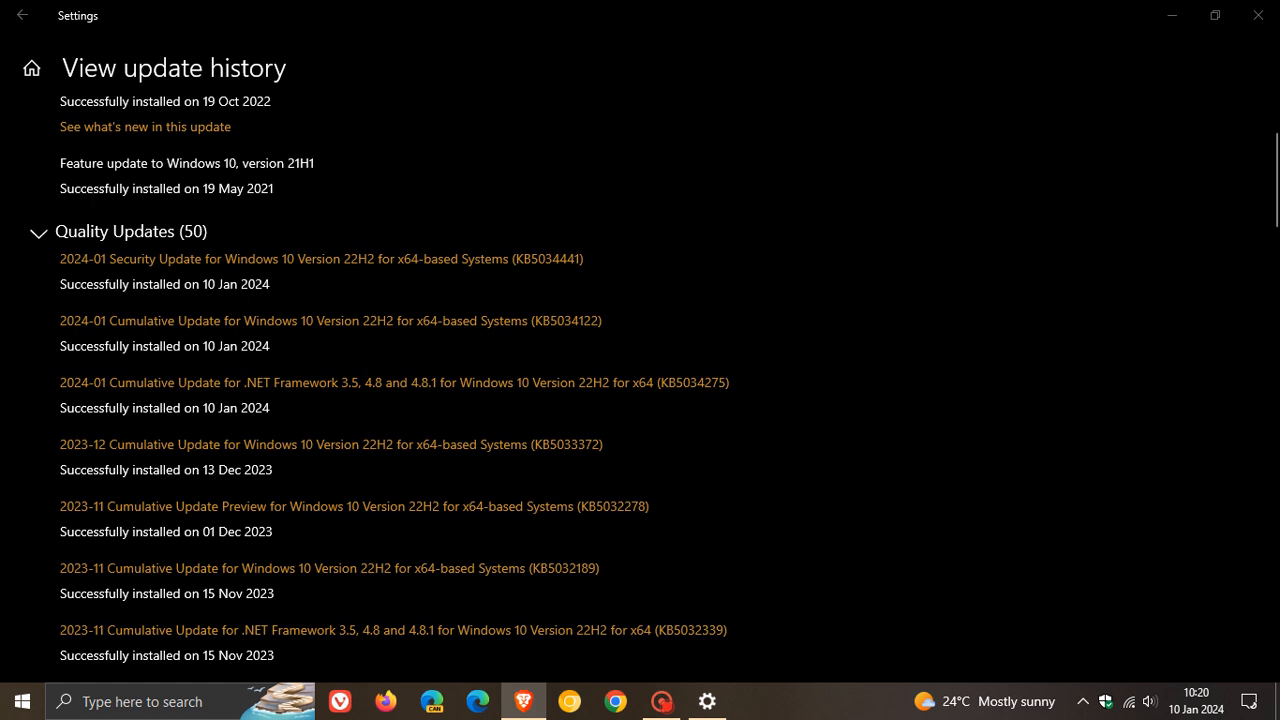
pyautogui.moveTo(964, 442)
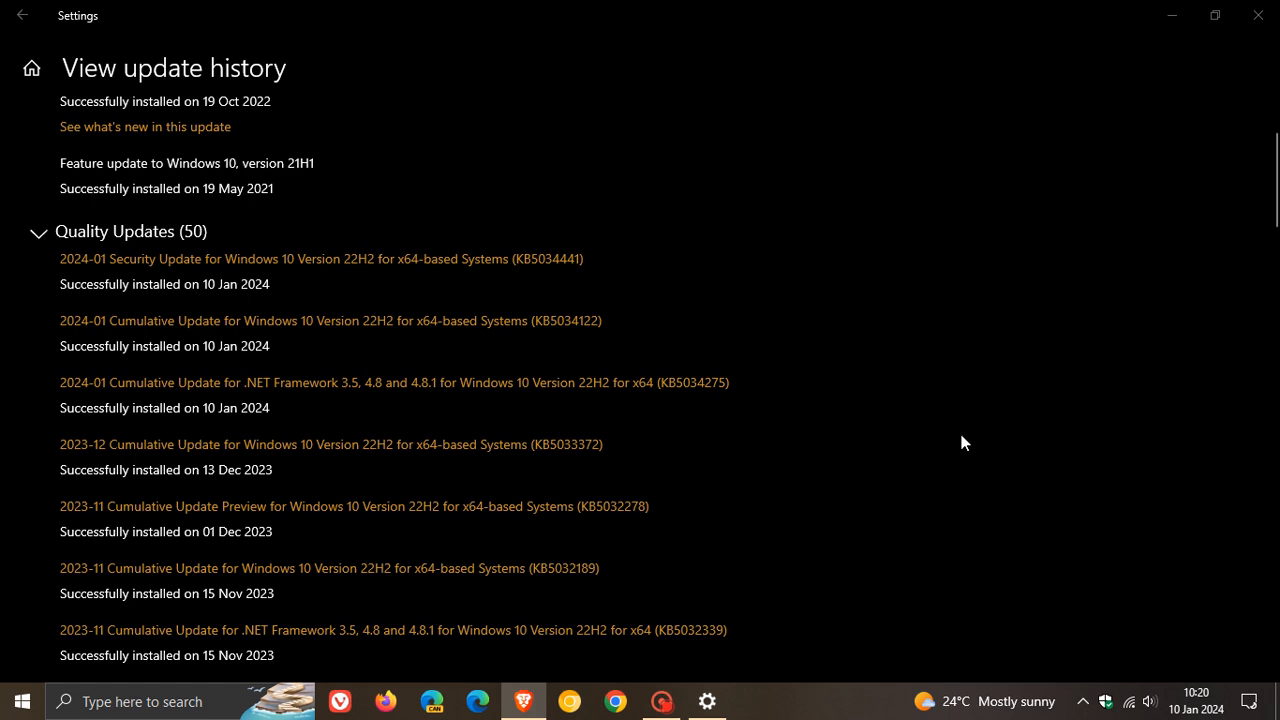
pyautogui.scroll(-3)
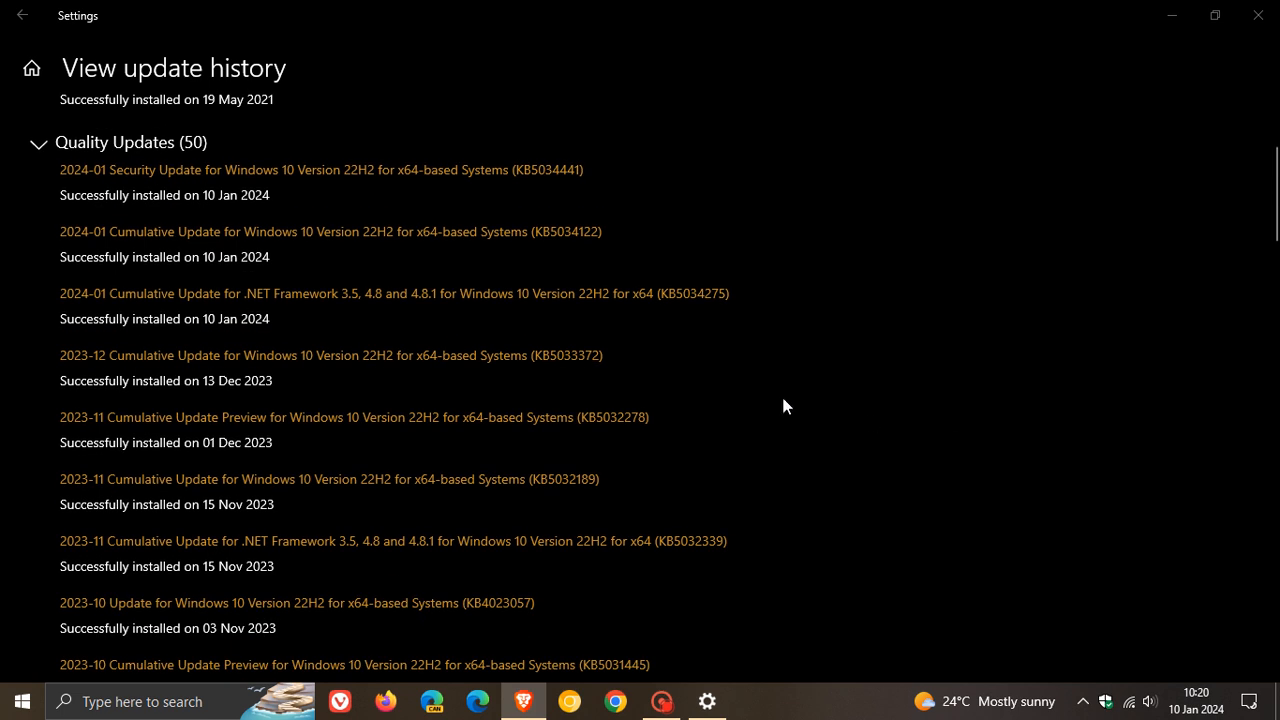
pyautogui.moveTo(220, 376)
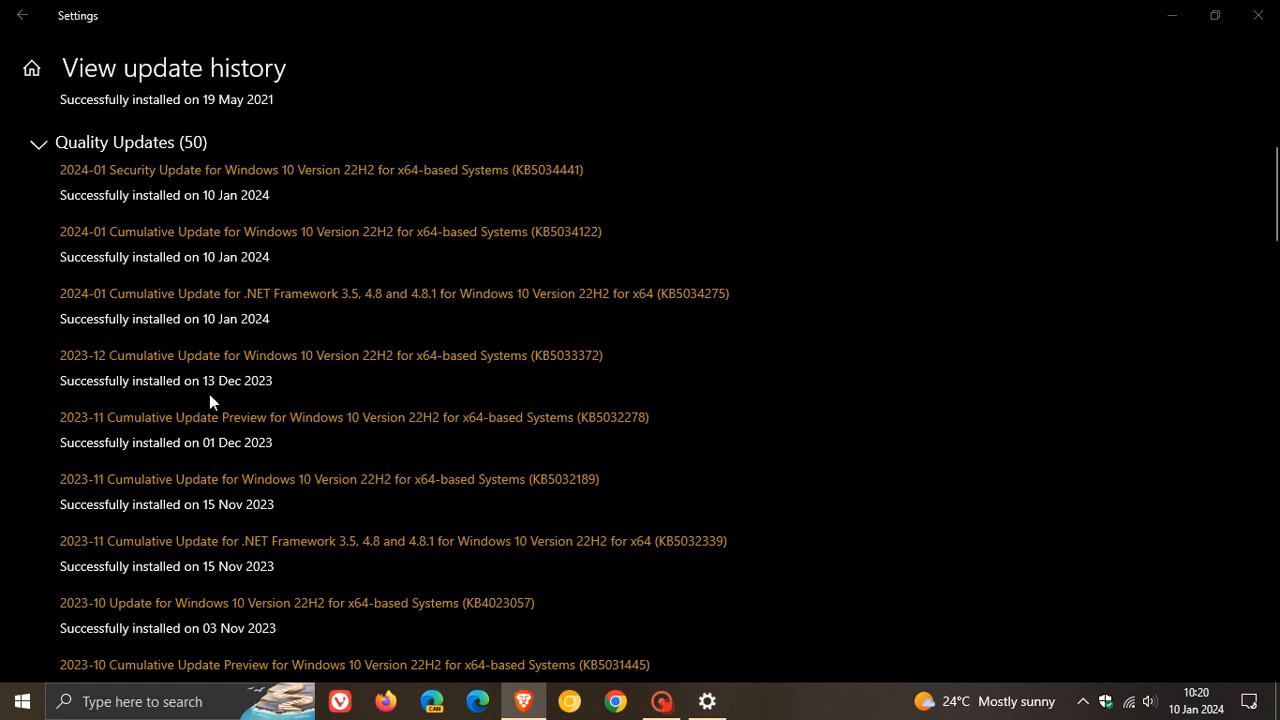
pyautogui.moveTo(668, 352)
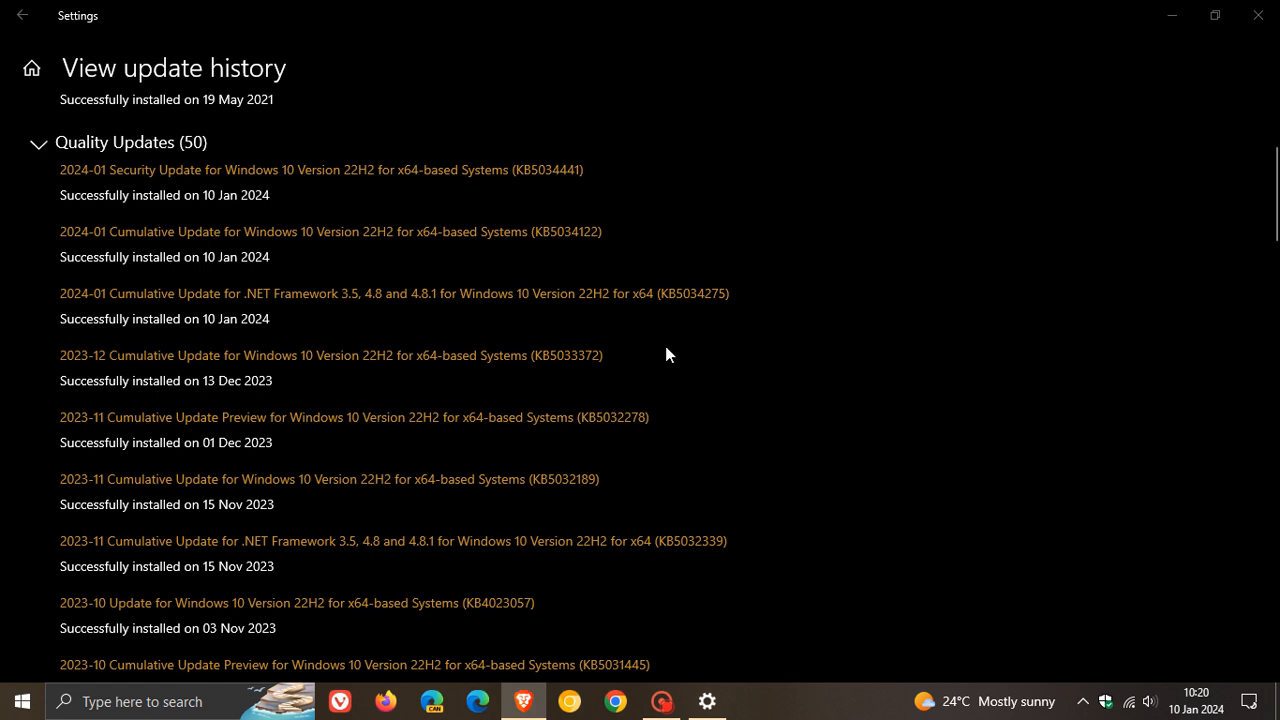
pyautogui.moveTo(632, 364)
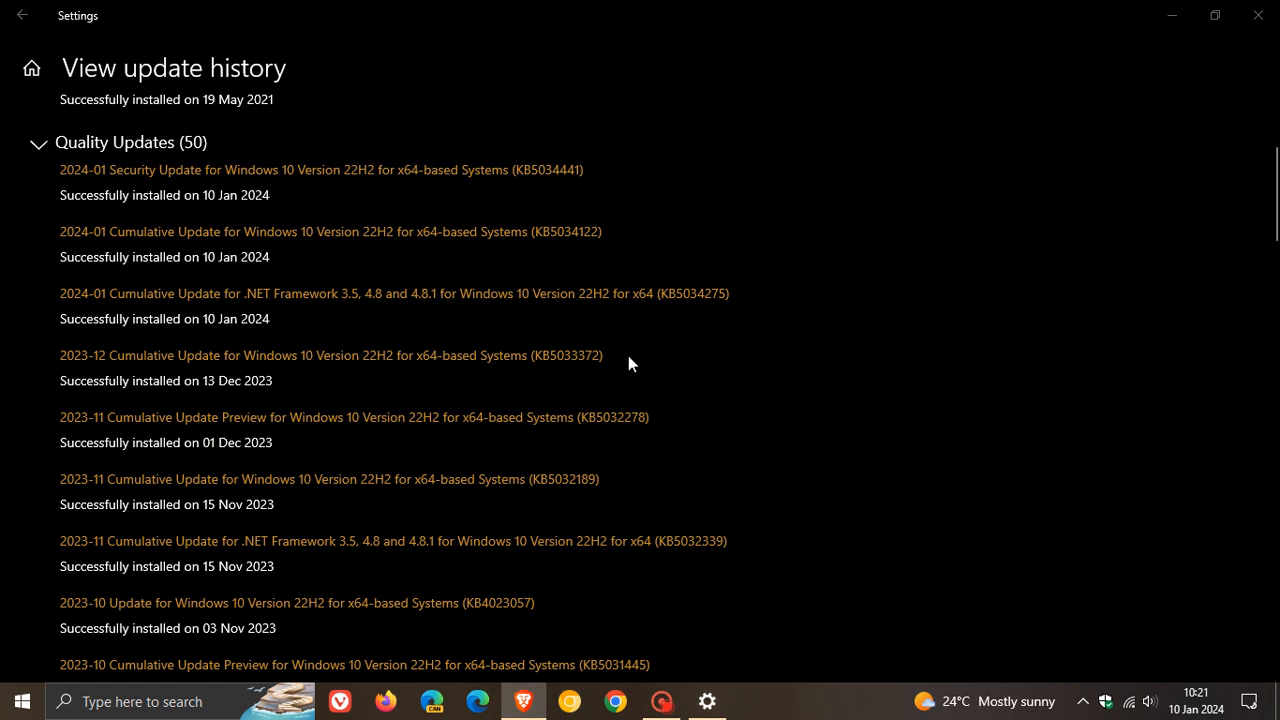
pyautogui.moveTo(668, 344)
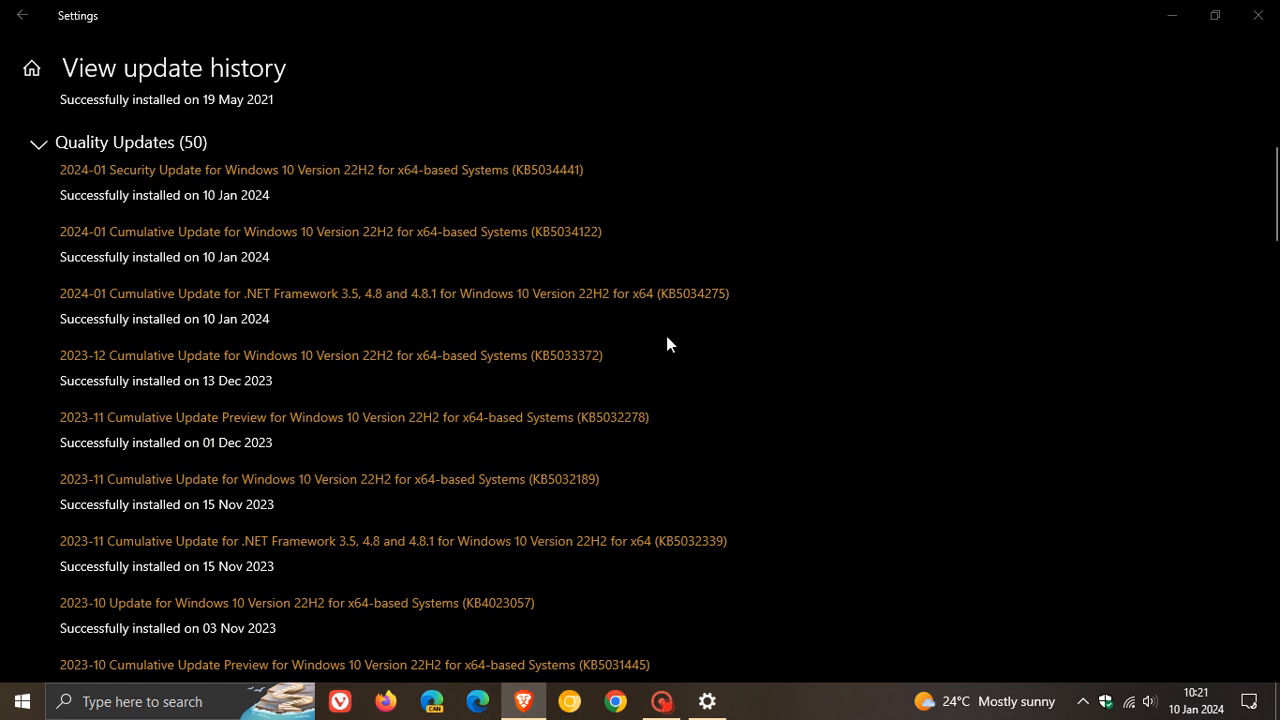
pyautogui.moveTo(680, 352)
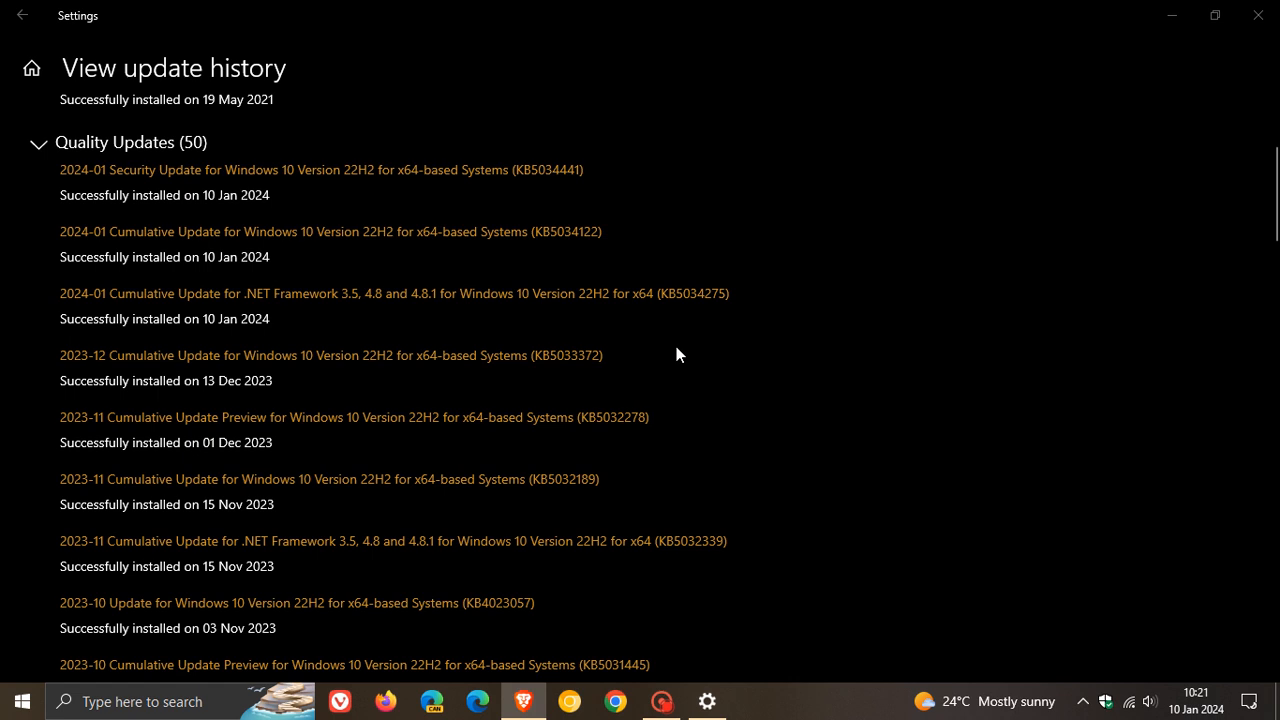
pyautogui.moveTo(672, 374)
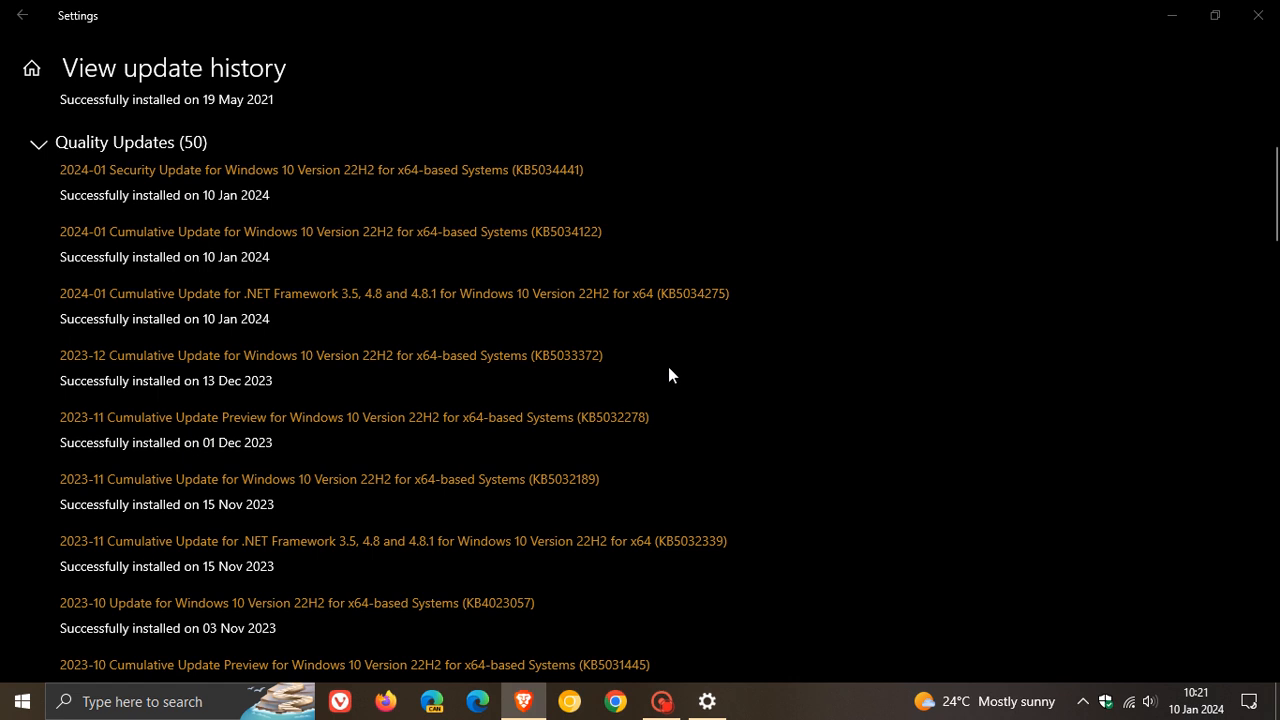
pyautogui.moveTo(656, 352)
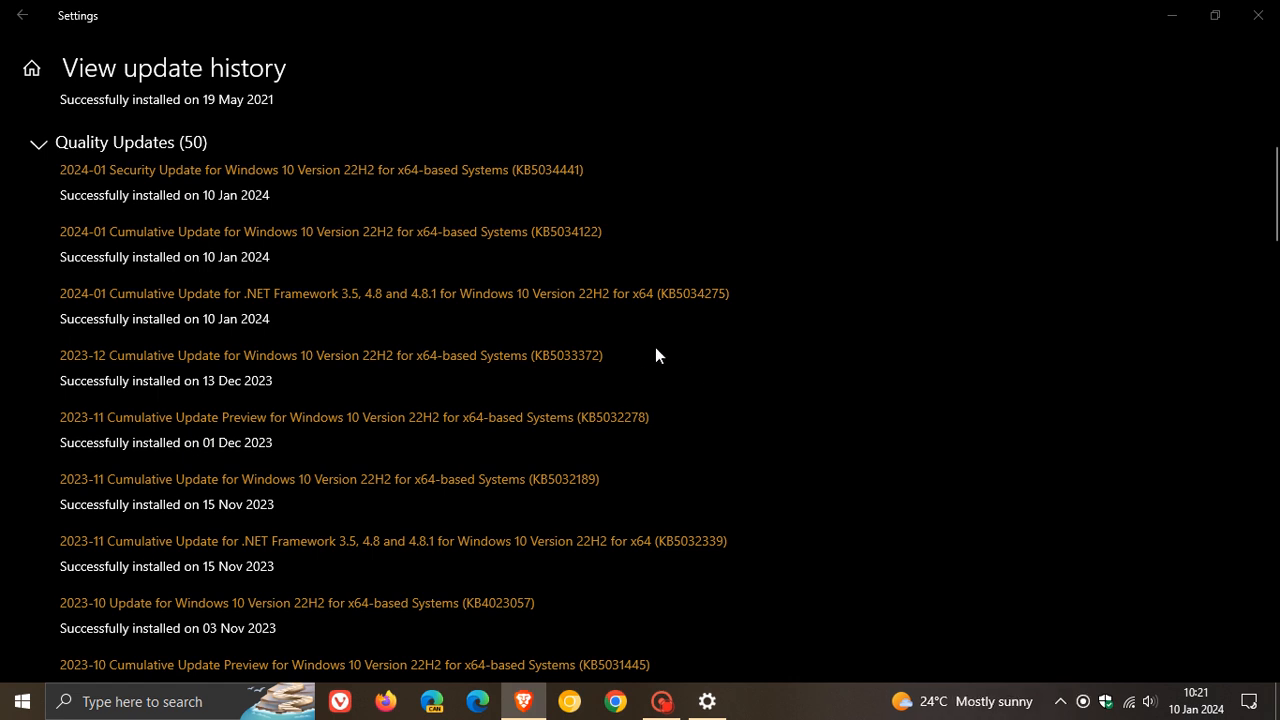
pyautogui.moveTo(838, 198)
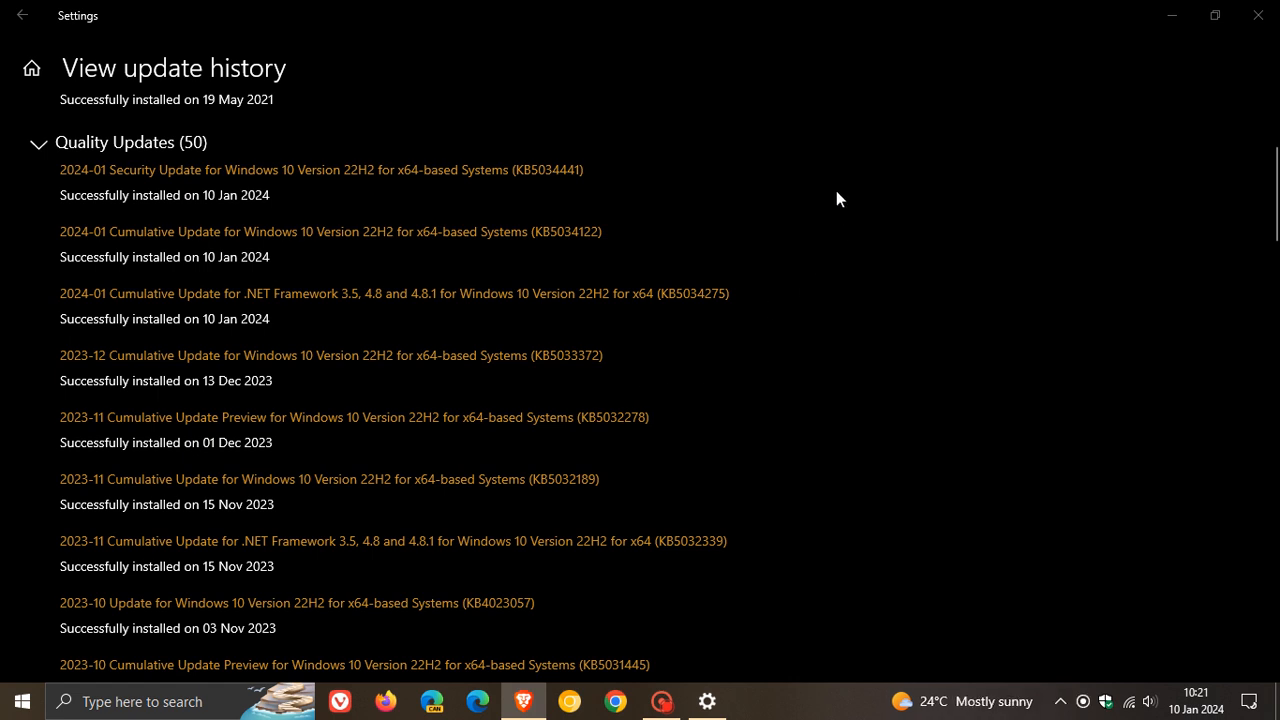
pyautogui.moveTo(624, 272)
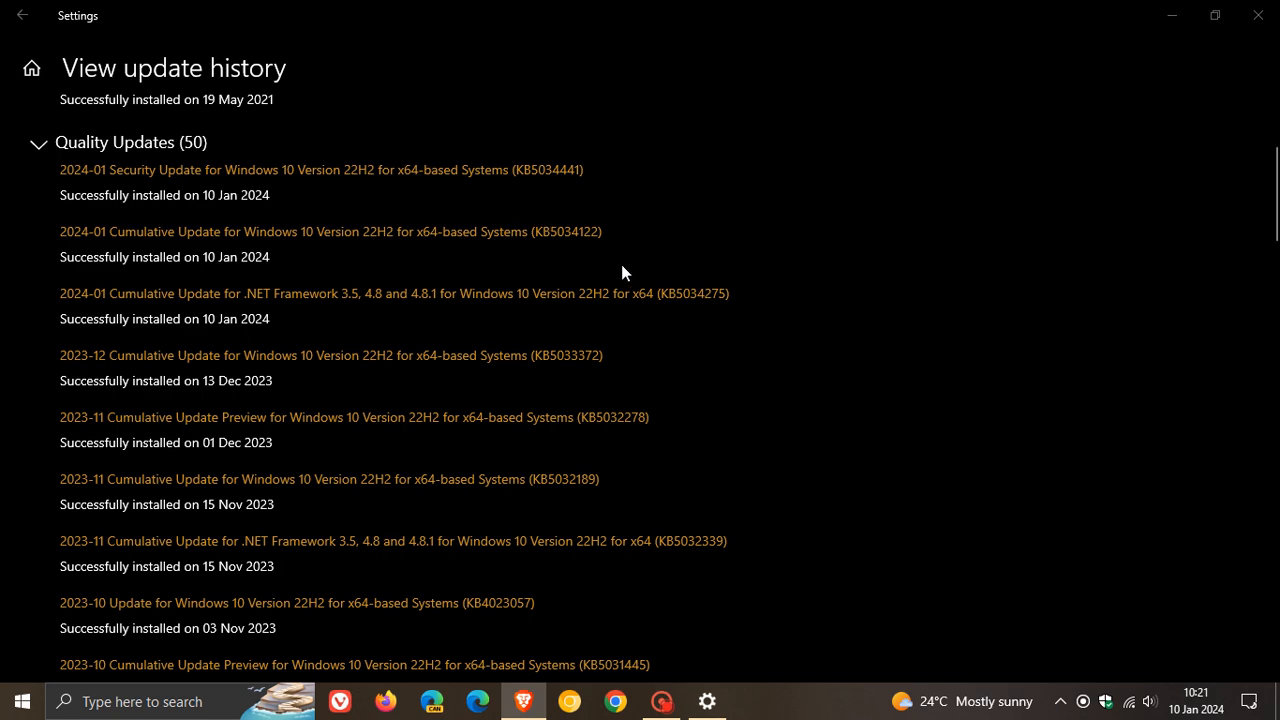
pyautogui.click(1256, 16)
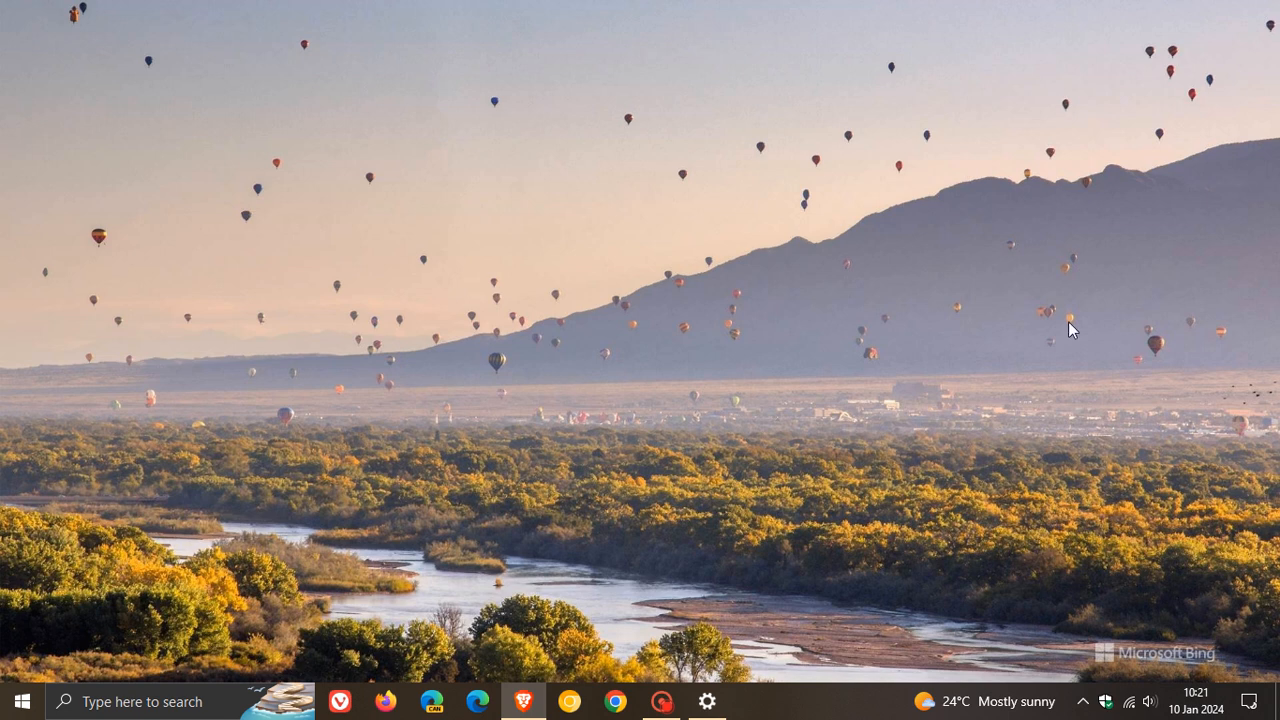
pyautogui.moveTo(1030, 356)
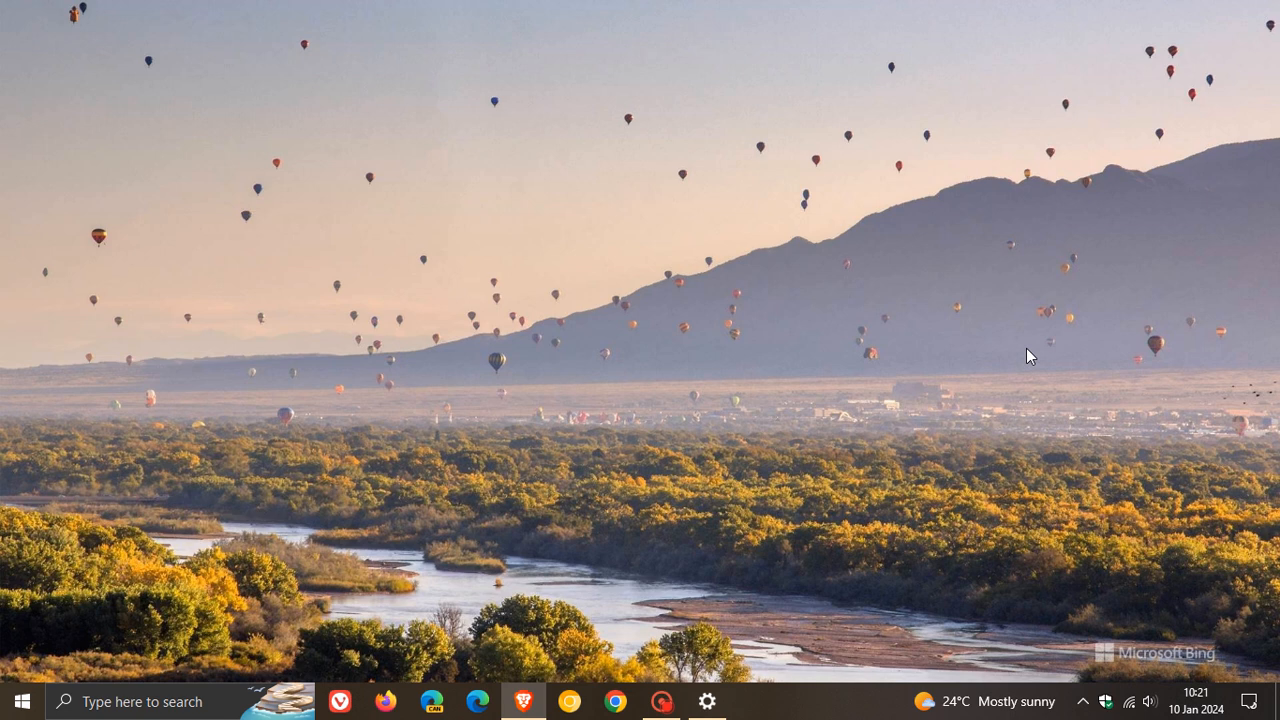
pyautogui.moveTo(860, 444)
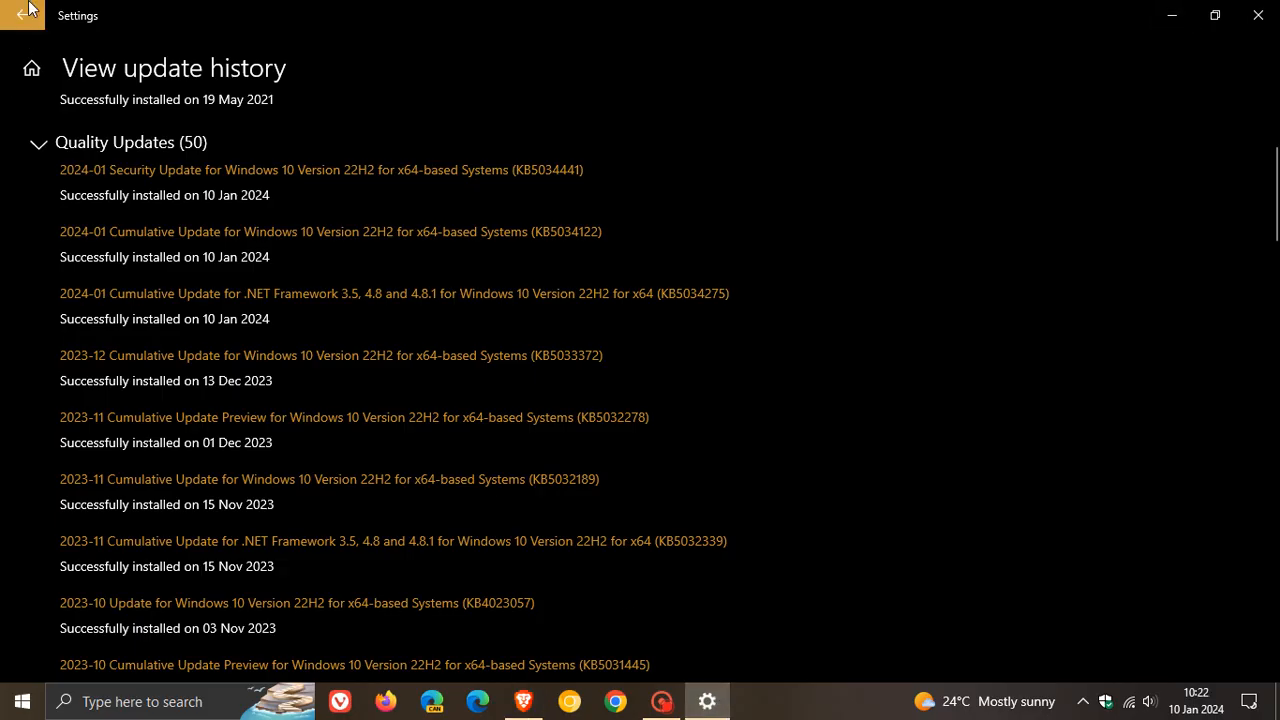
pyautogui.click(26, 16)
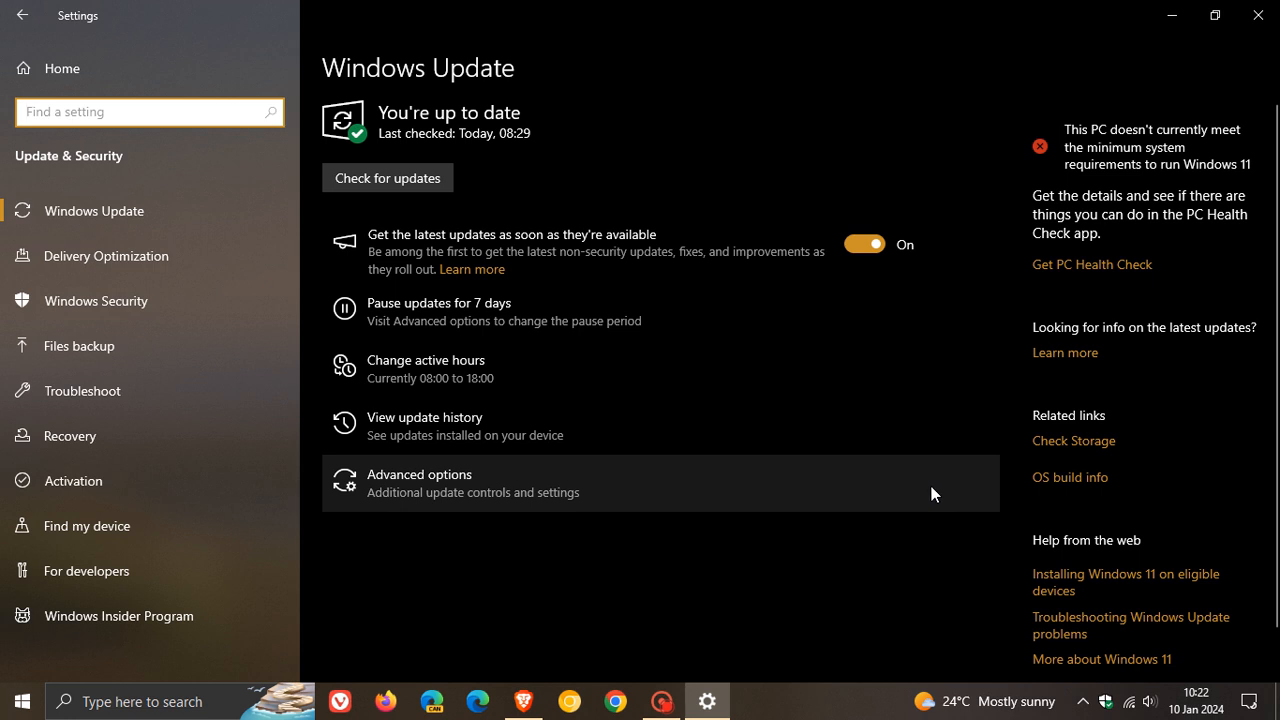
pyautogui.moveTo(828, 218)
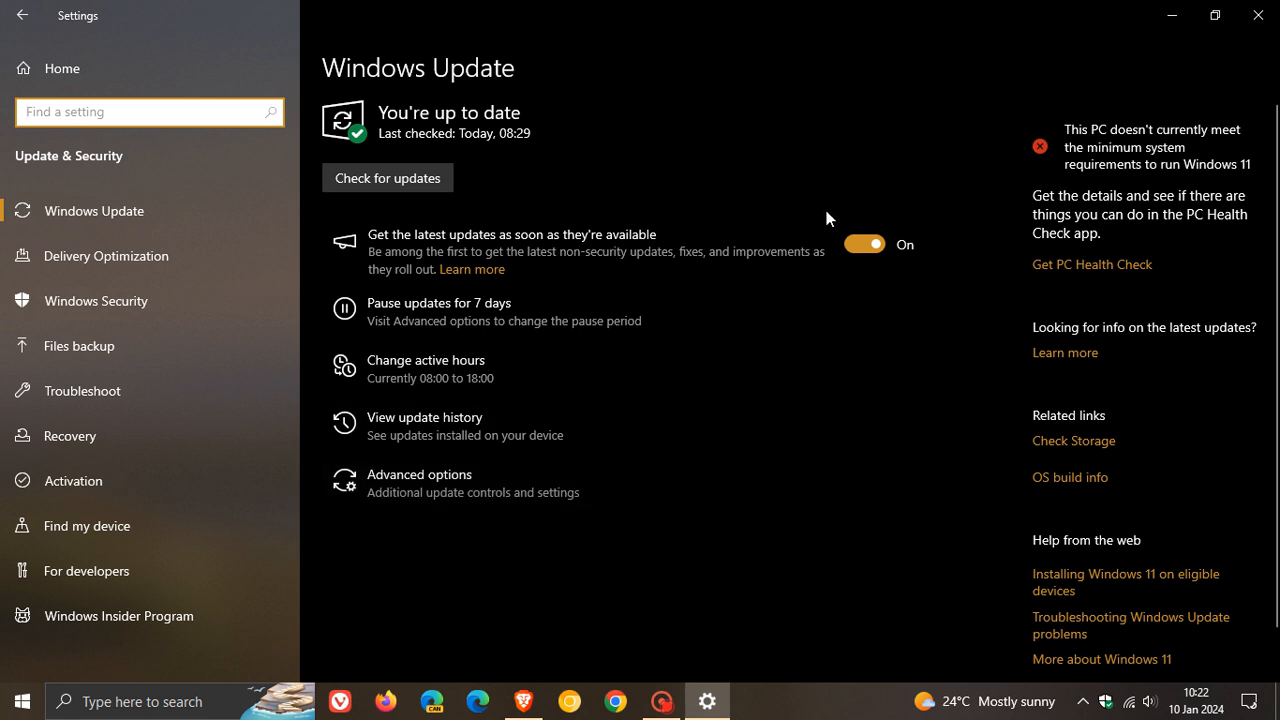
pyautogui.moveTo(612, 264)
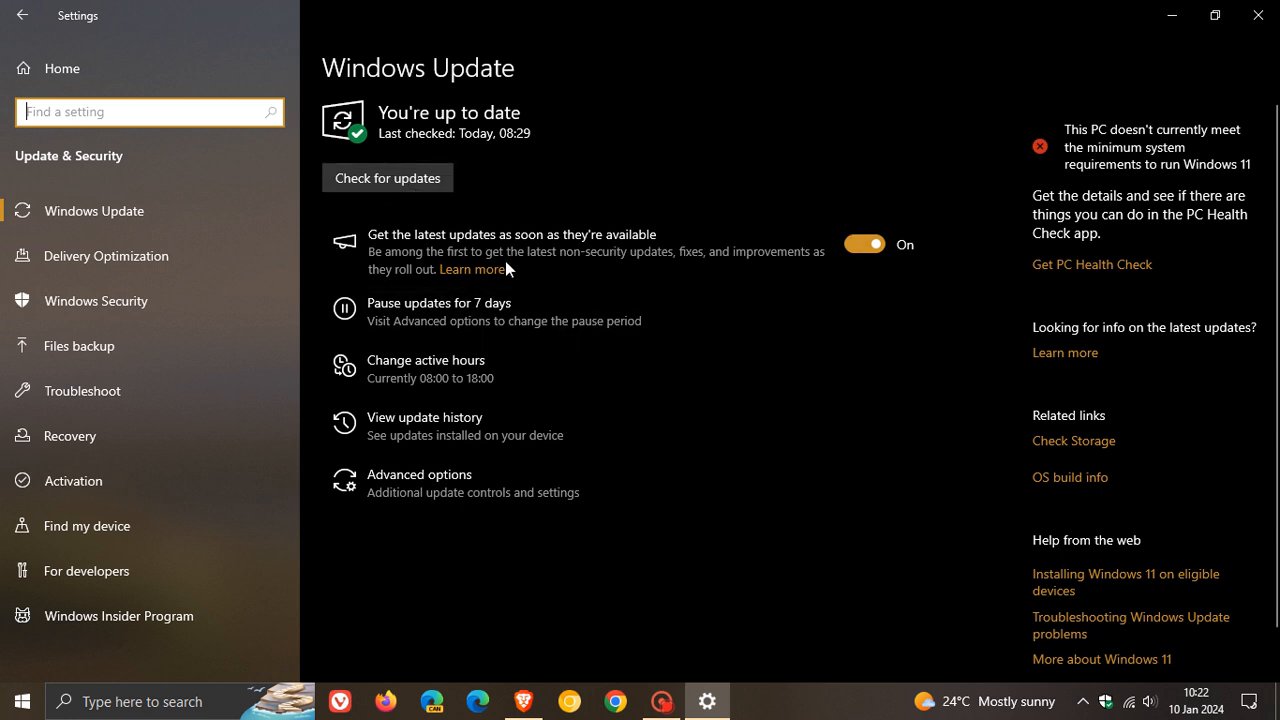
pyautogui.moveTo(592, 276)
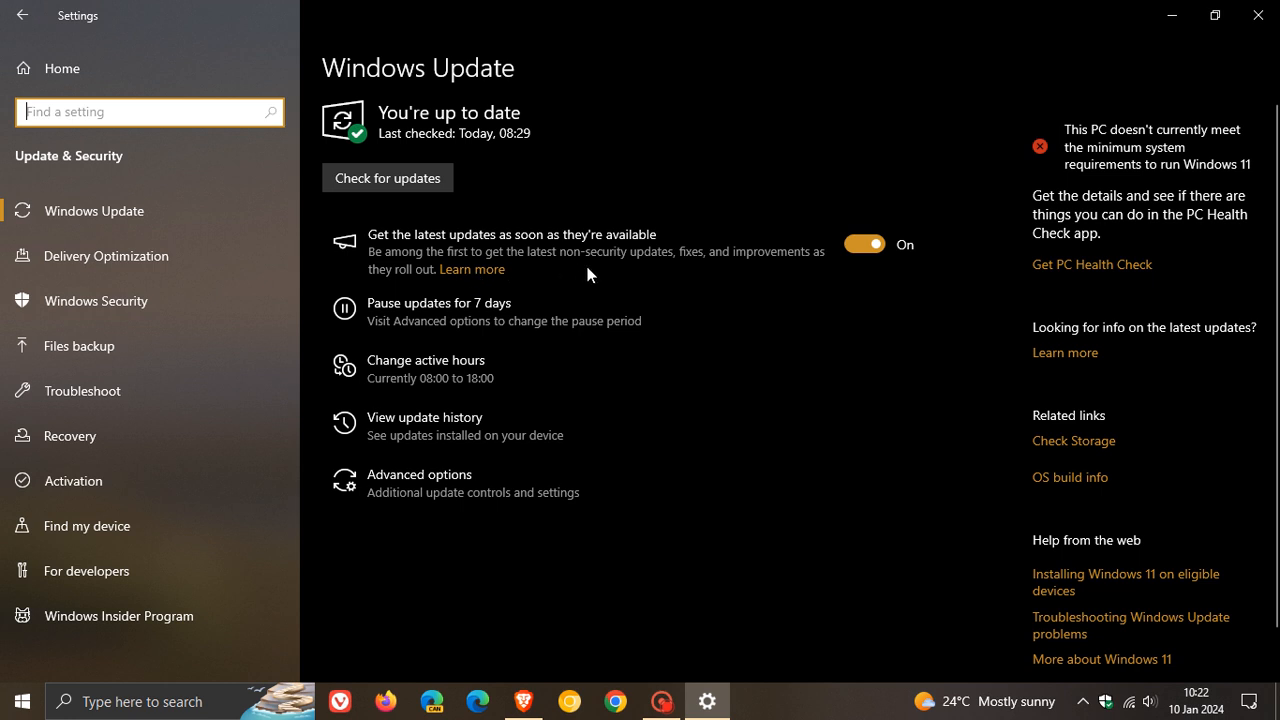
pyautogui.moveTo(854, 292)
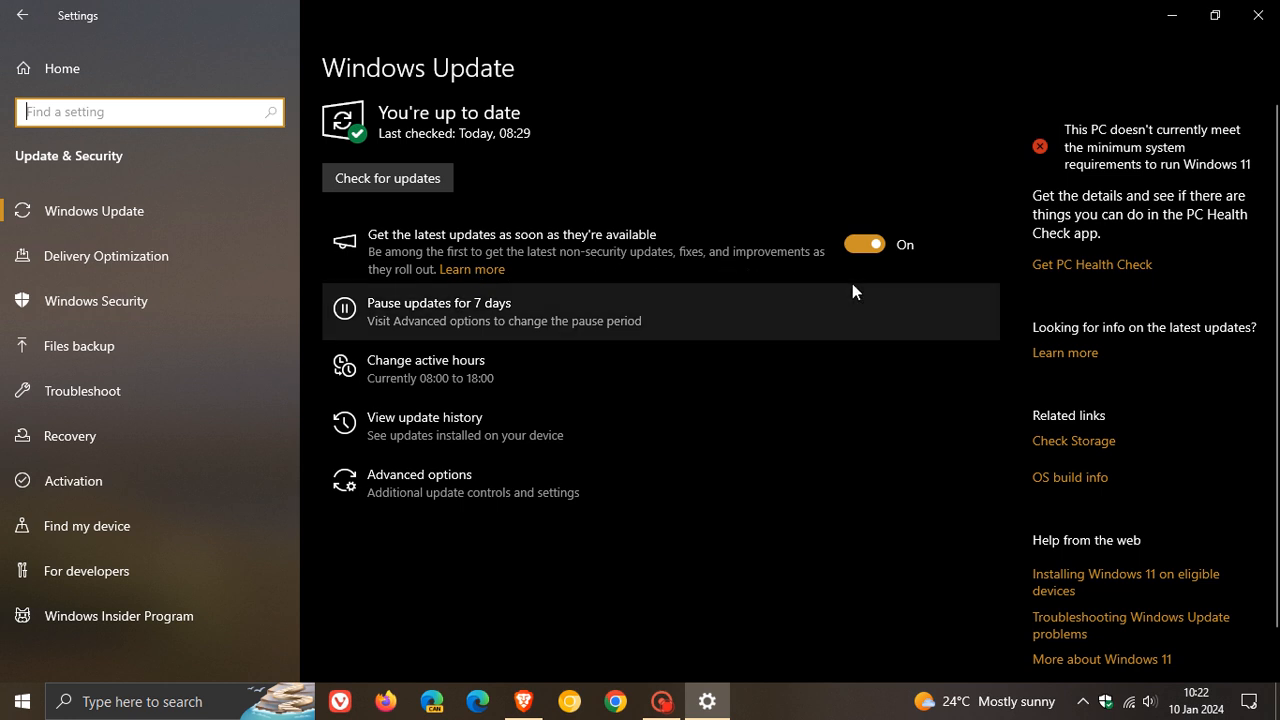
pyautogui.moveTo(904, 158)
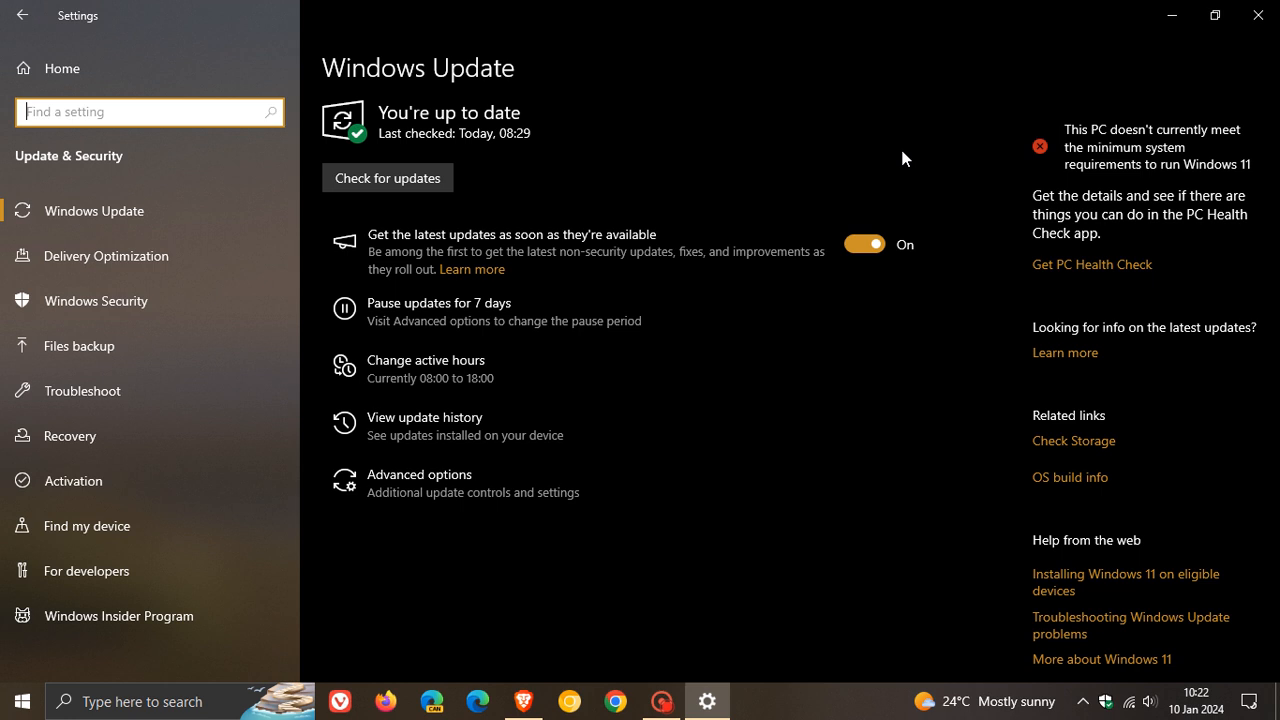
pyautogui.moveTo(30, 16)
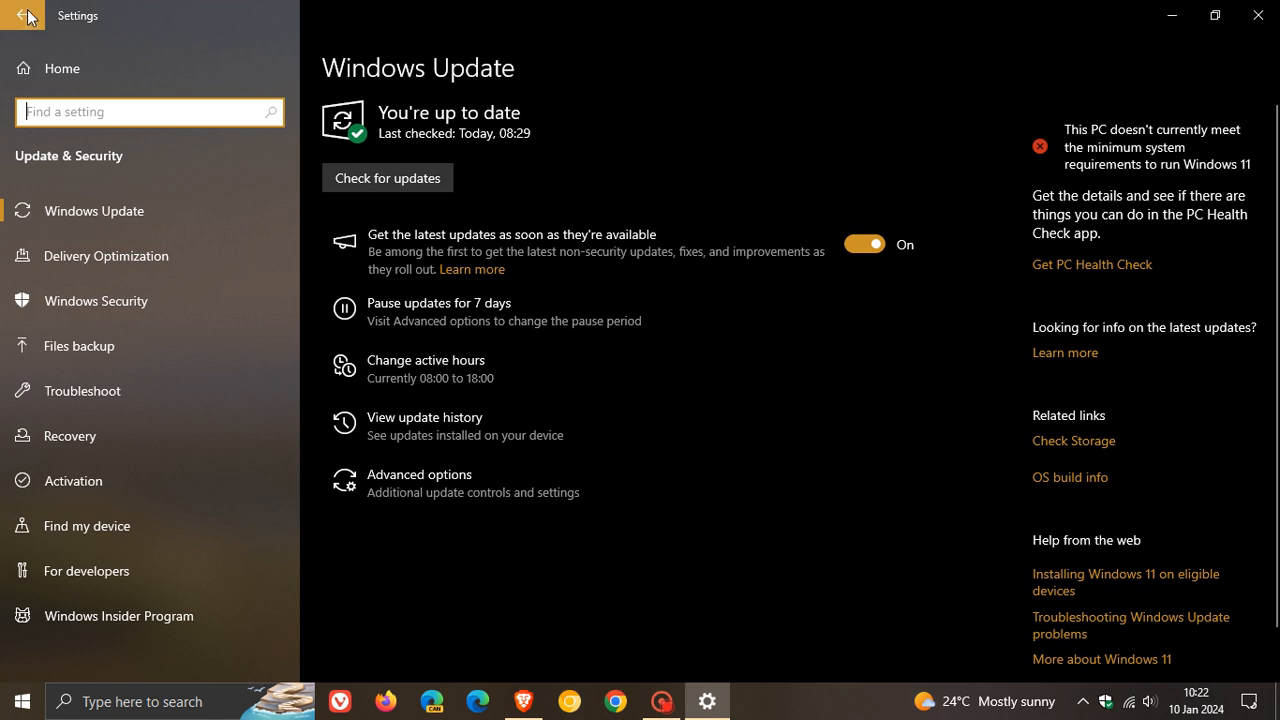
# View the System Components list under System, then close Settings
pyautogui.click(22, 16)
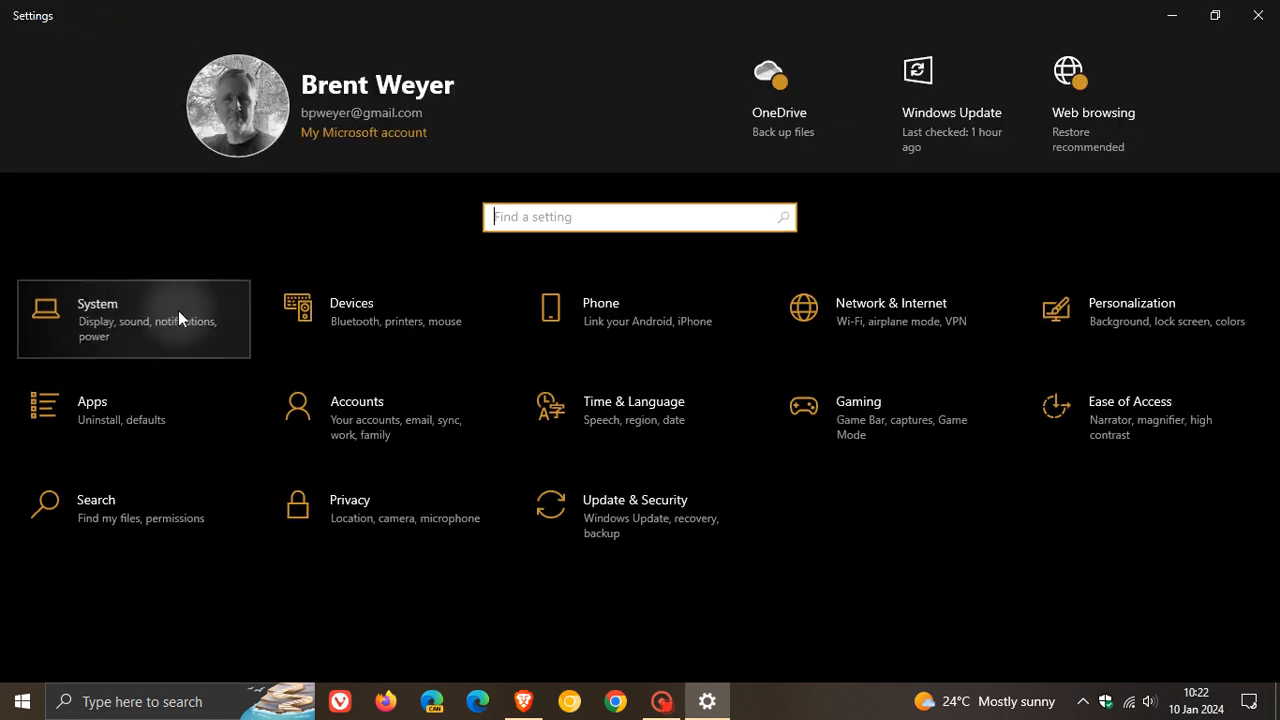
pyautogui.click(132, 320)
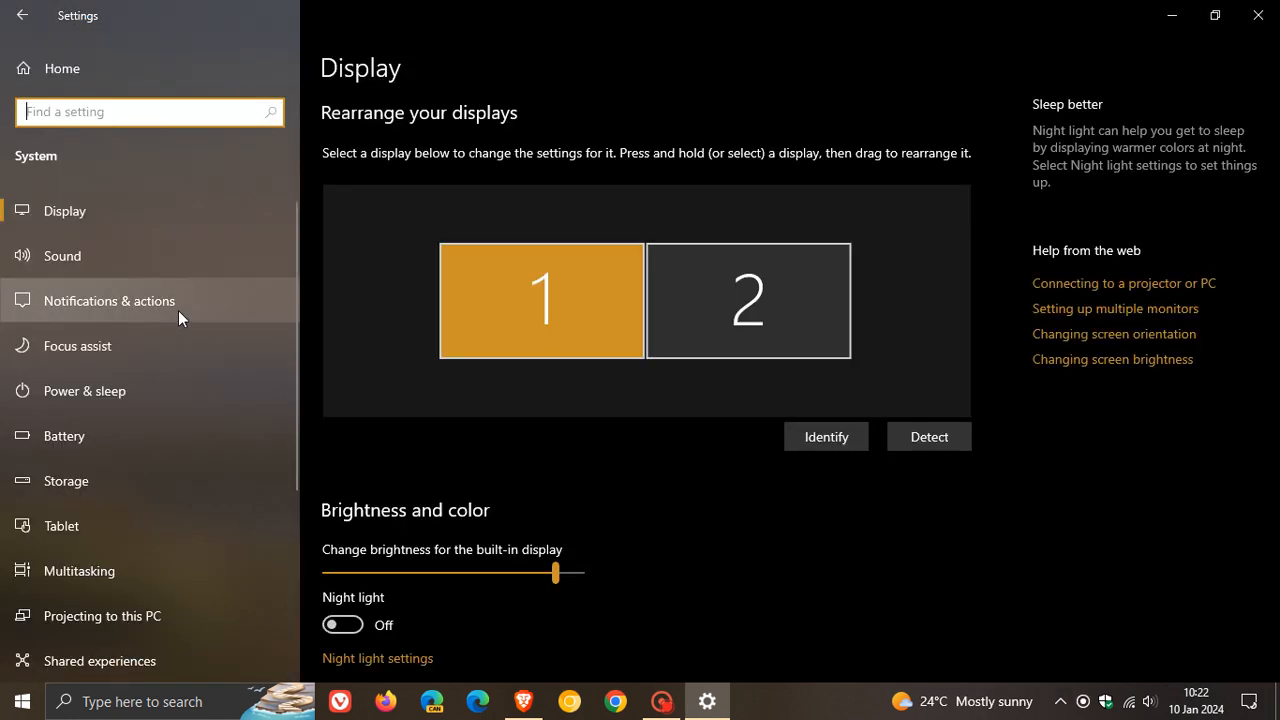
pyautogui.scroll(-3)
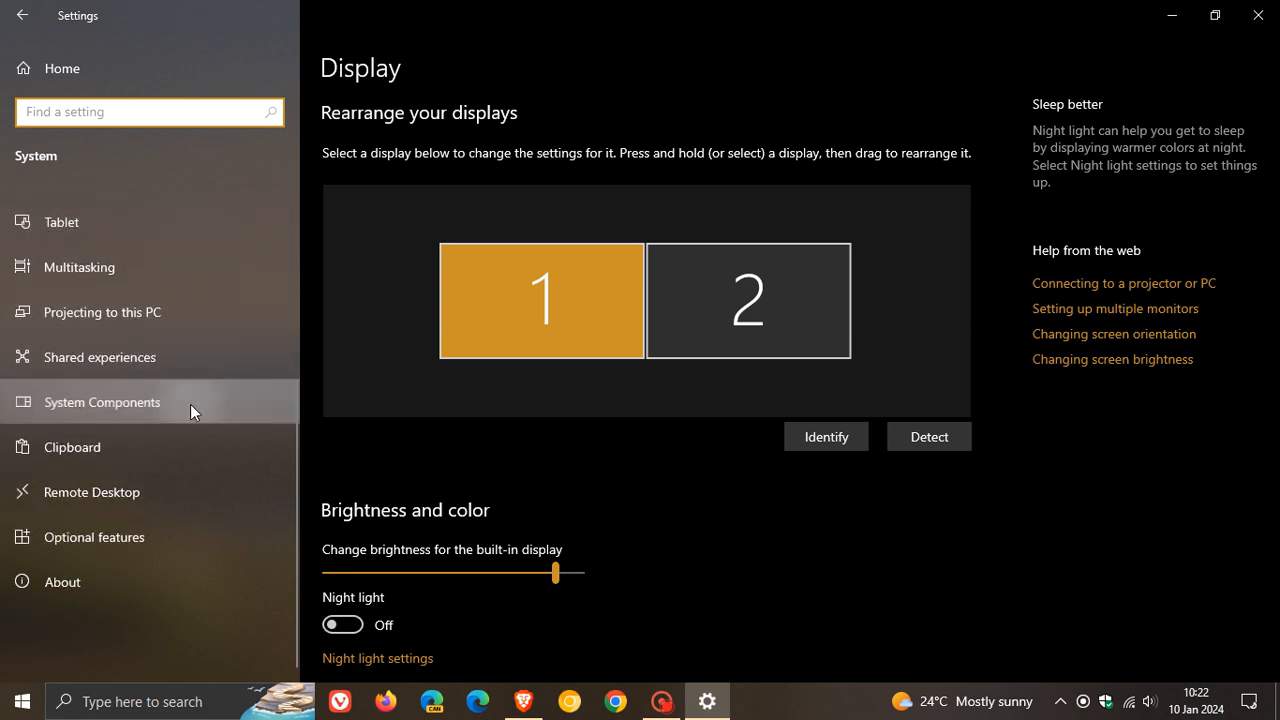
pyautogui.click(102, 402)
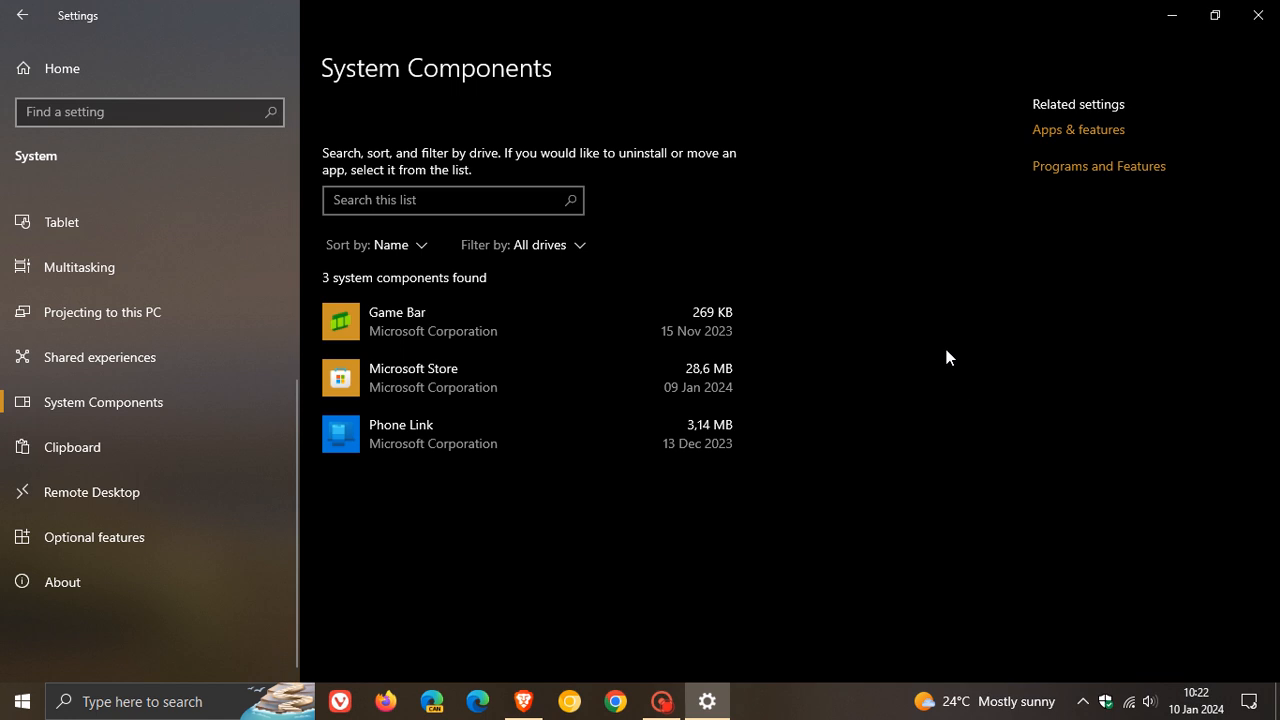
pyautogui.moveTo(918, 366)
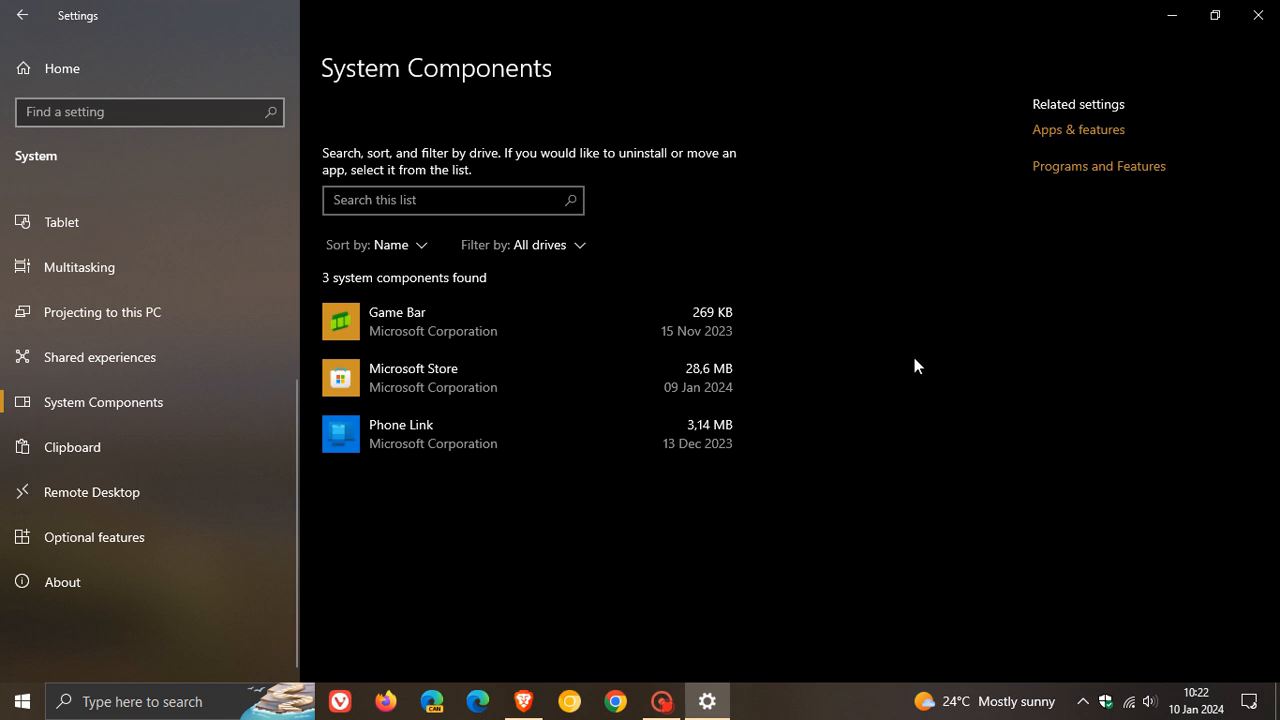
pyautogui.moveTo(888, 314)
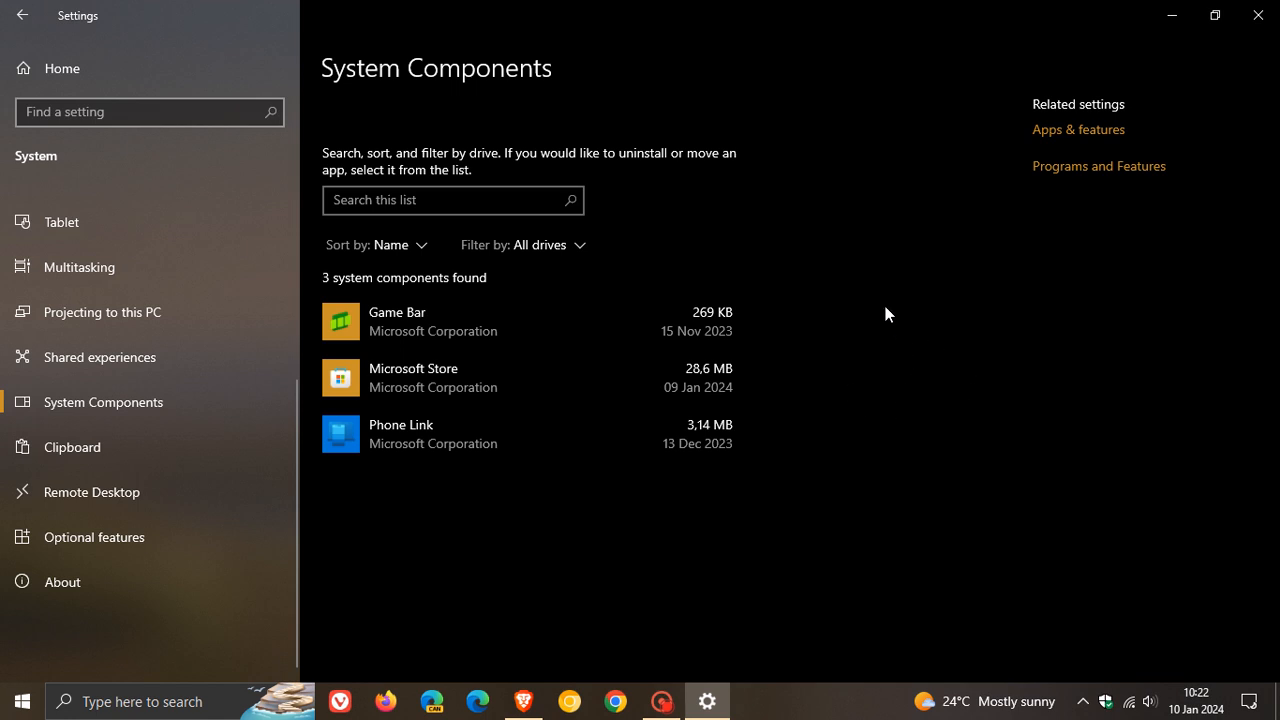
pyautogui.moveTo(912, 376)
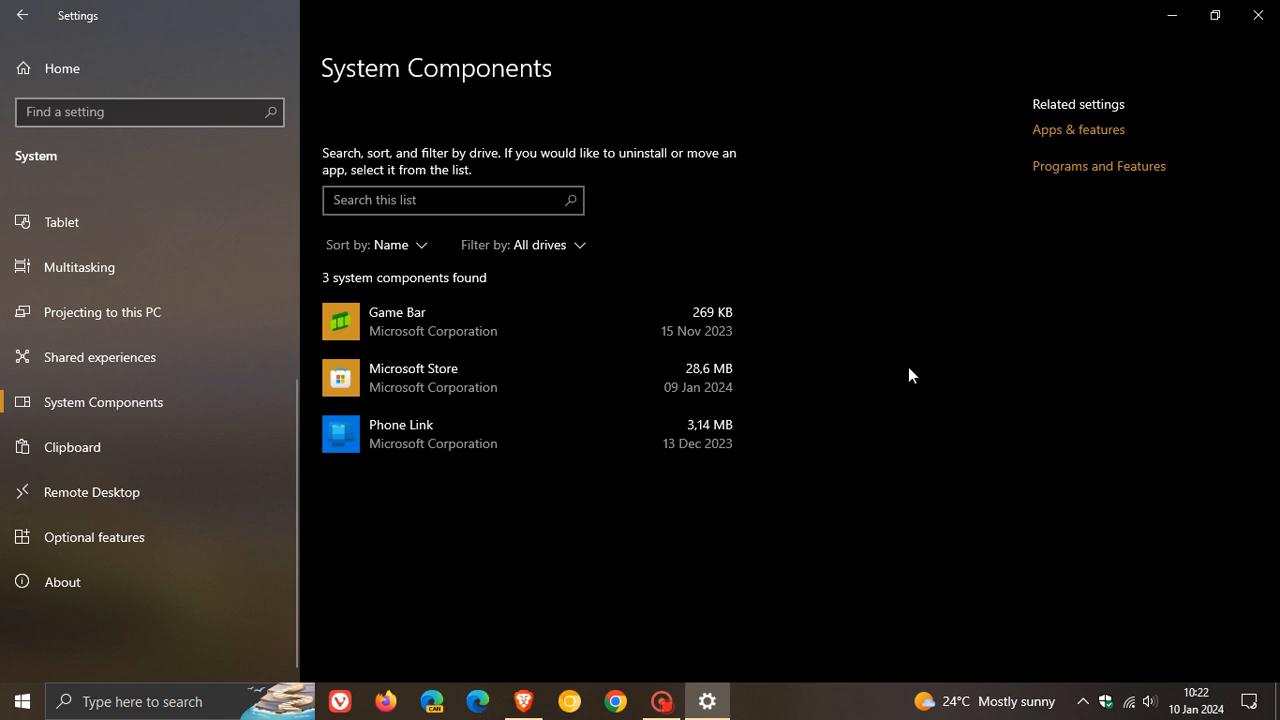
pyautogui.moveTo(314, 312)
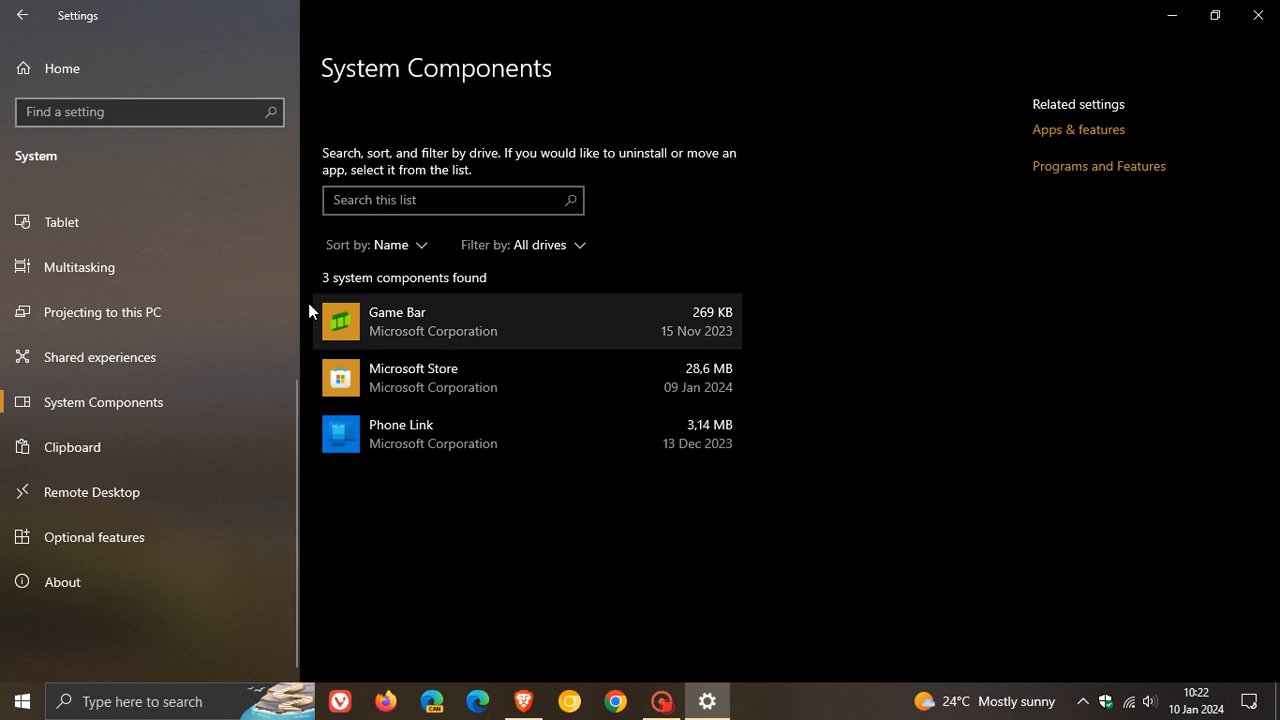
pyautogui.moveTo(846, 336)
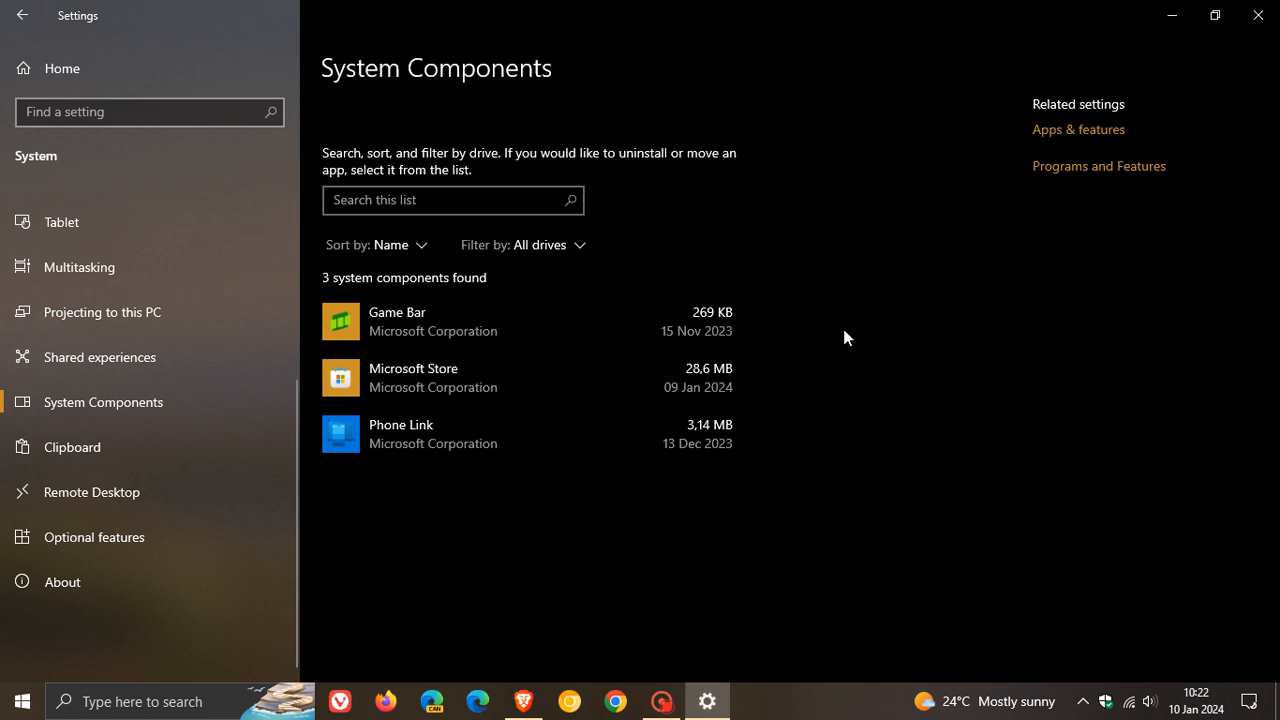
pyautogui.moveTo(992, 352)
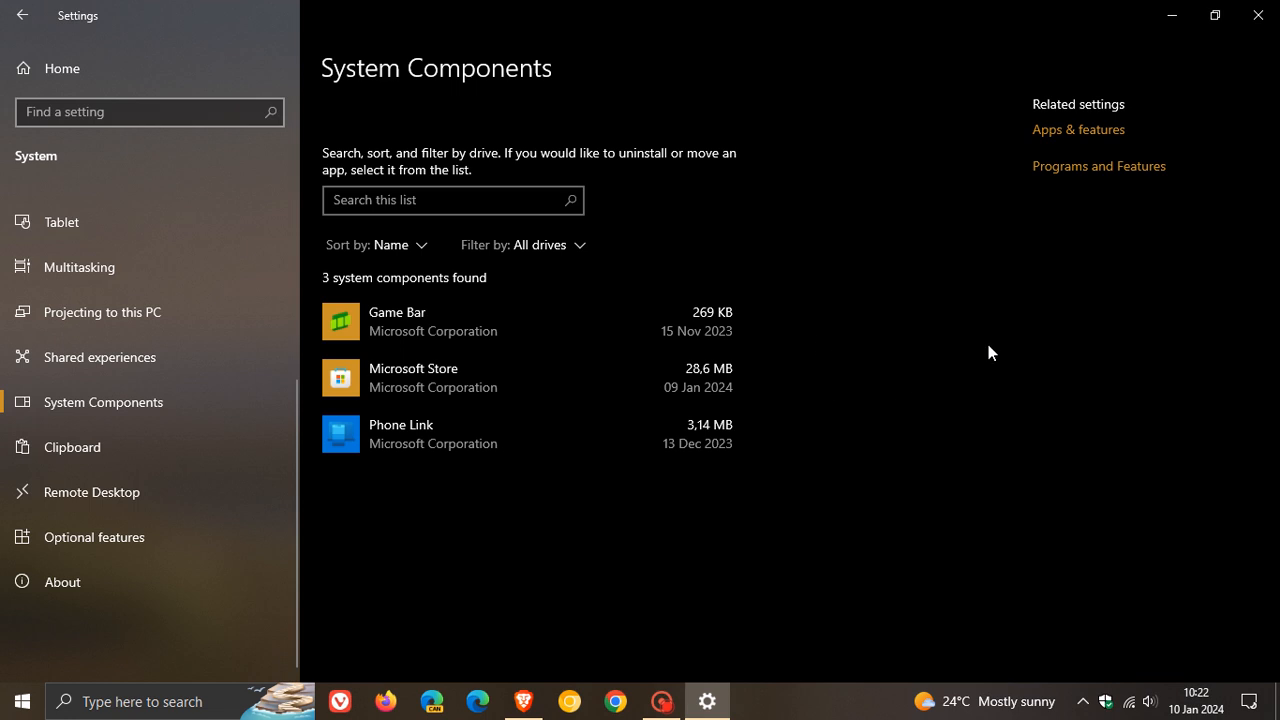
pyautogui.click(1252, 20)
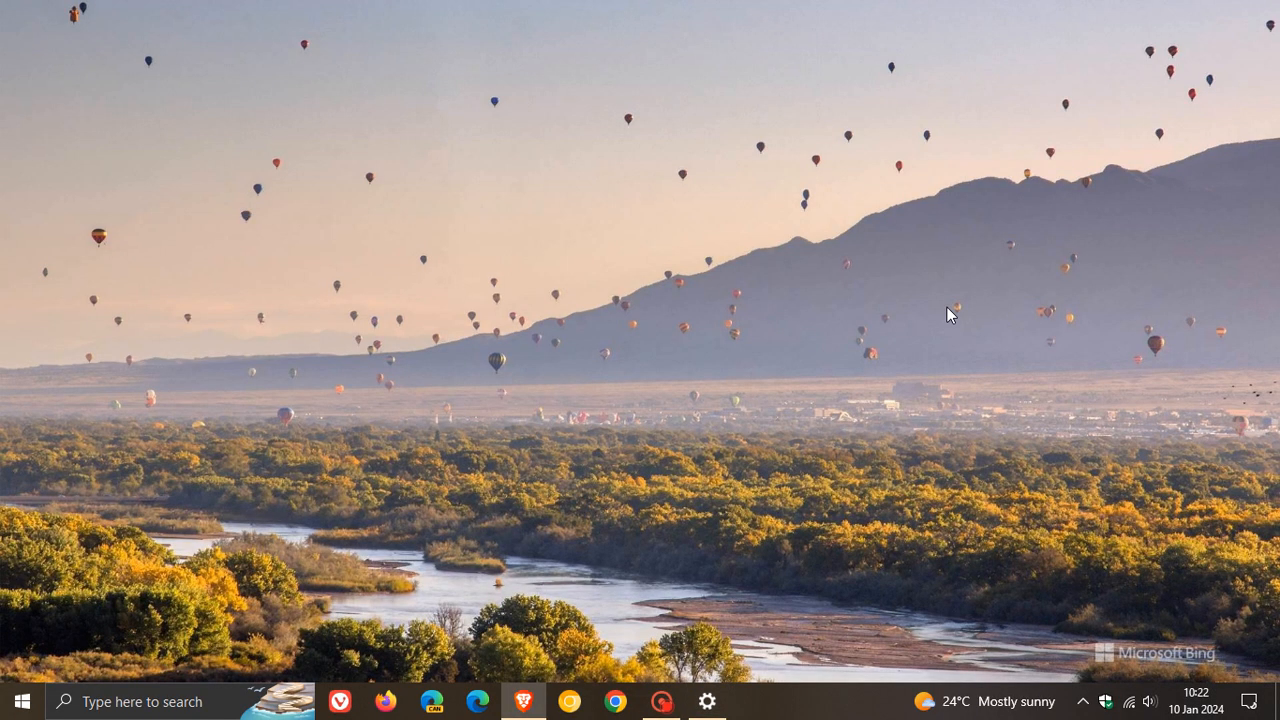
# Bring up the Start menu with its app list and pinned tiles
pyautogui.click(956, 700)
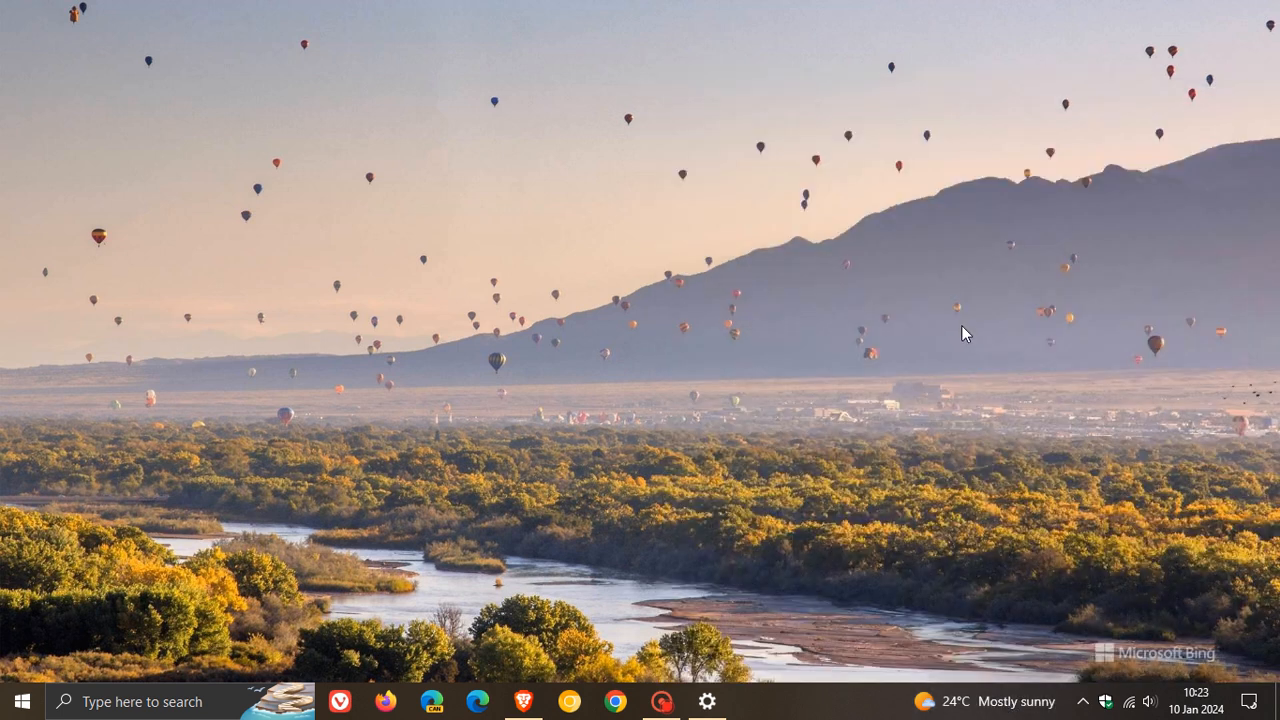
pyautogui.moveTo(836, 392)
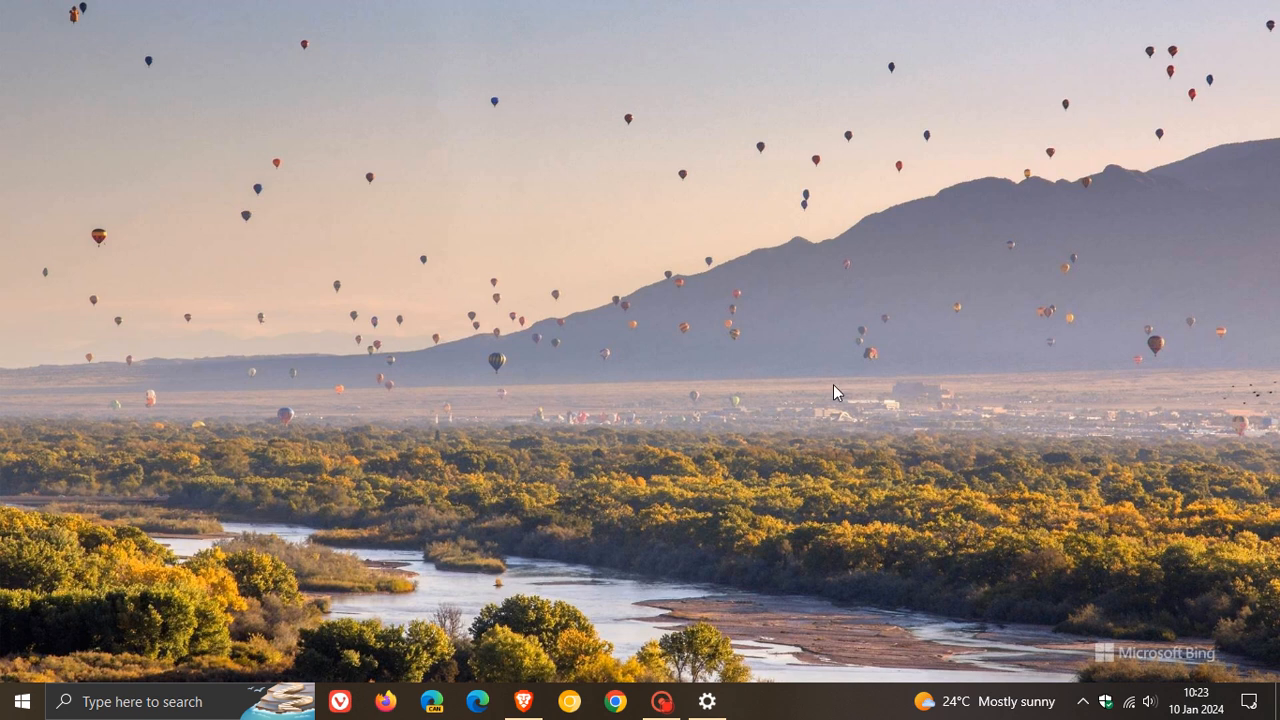
pyautogui.click(16, 700)
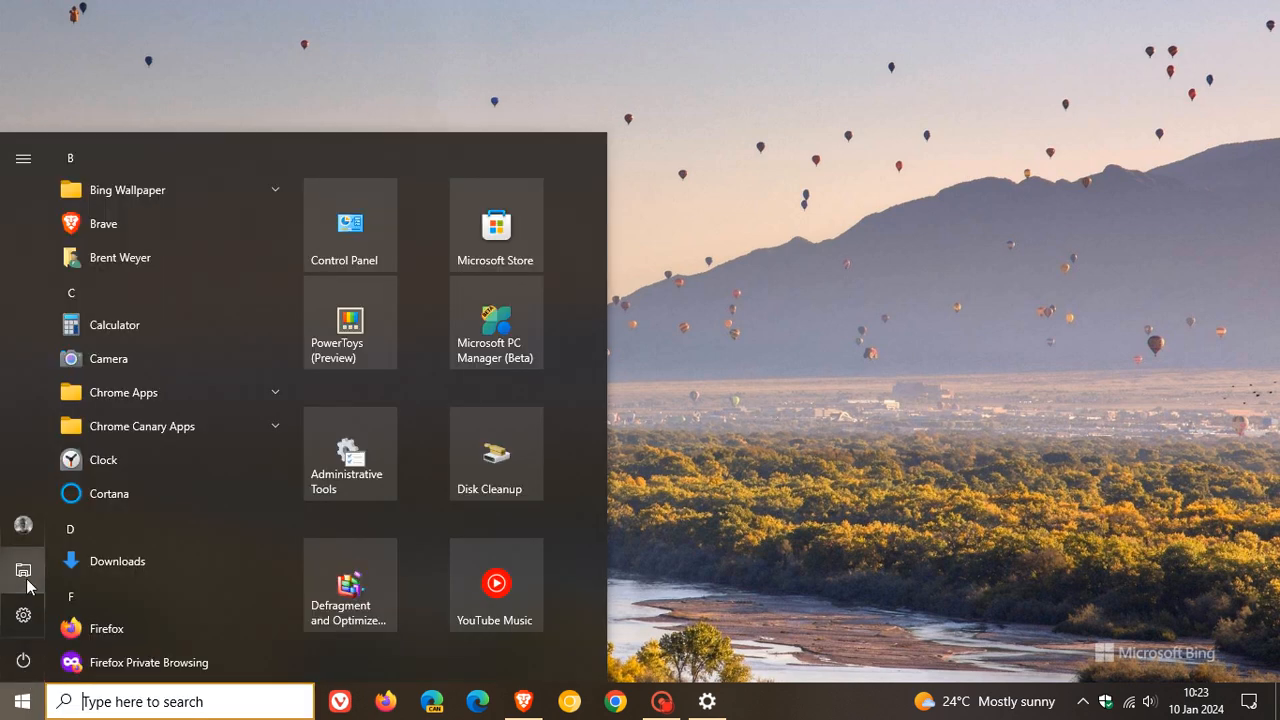
# Show This PC in File Explorer and select its address bar path
pyautogui.click(22, 572)
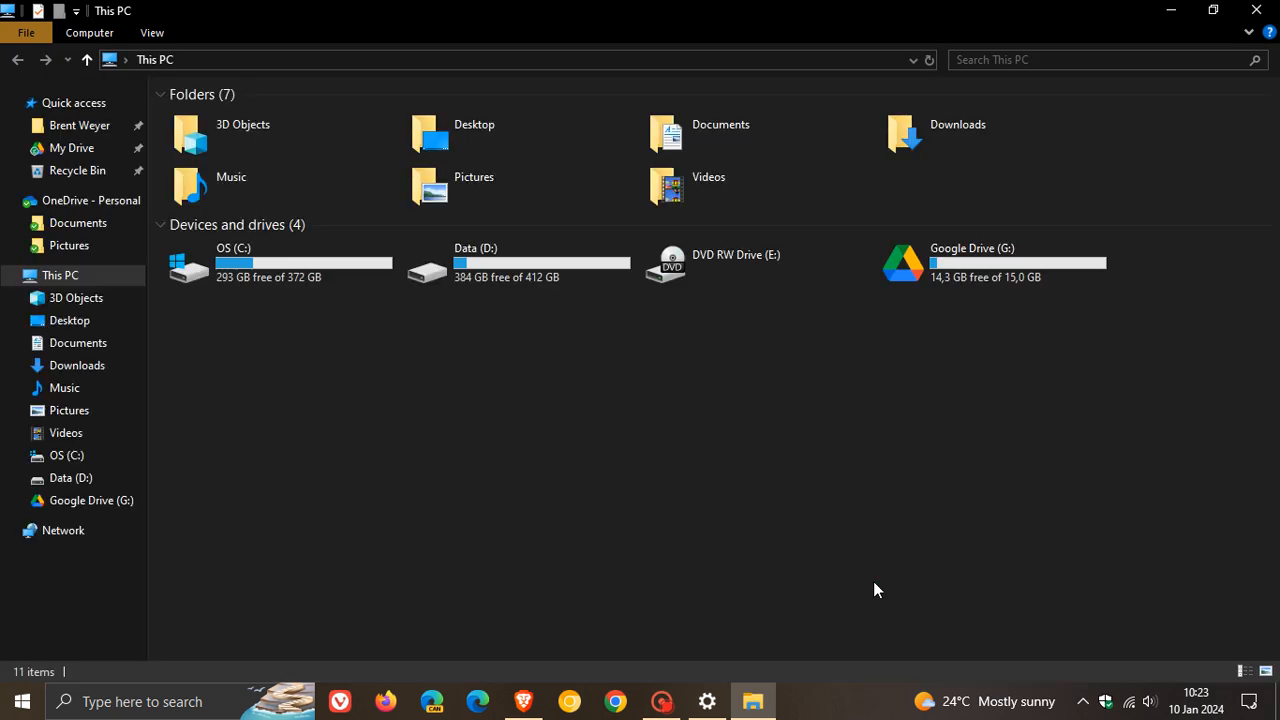
pyautogui.moveTo(802, 544)
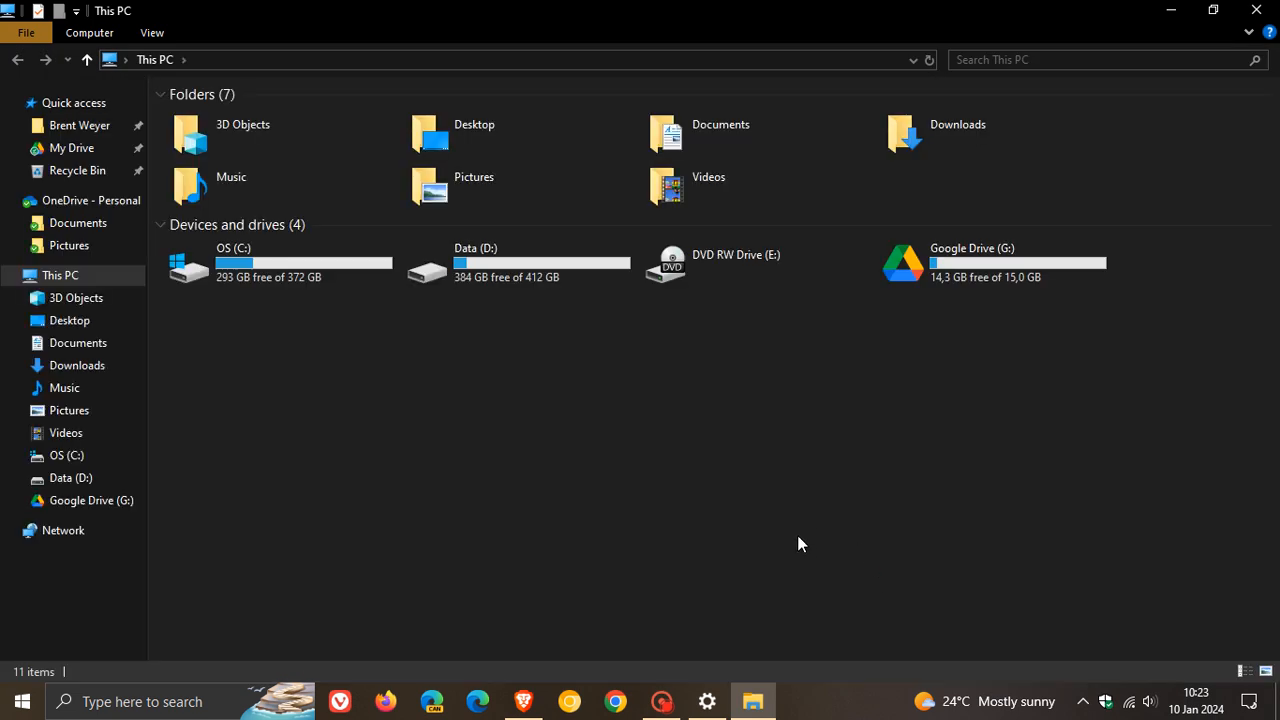
pyautogui.moveTo(376, 68)
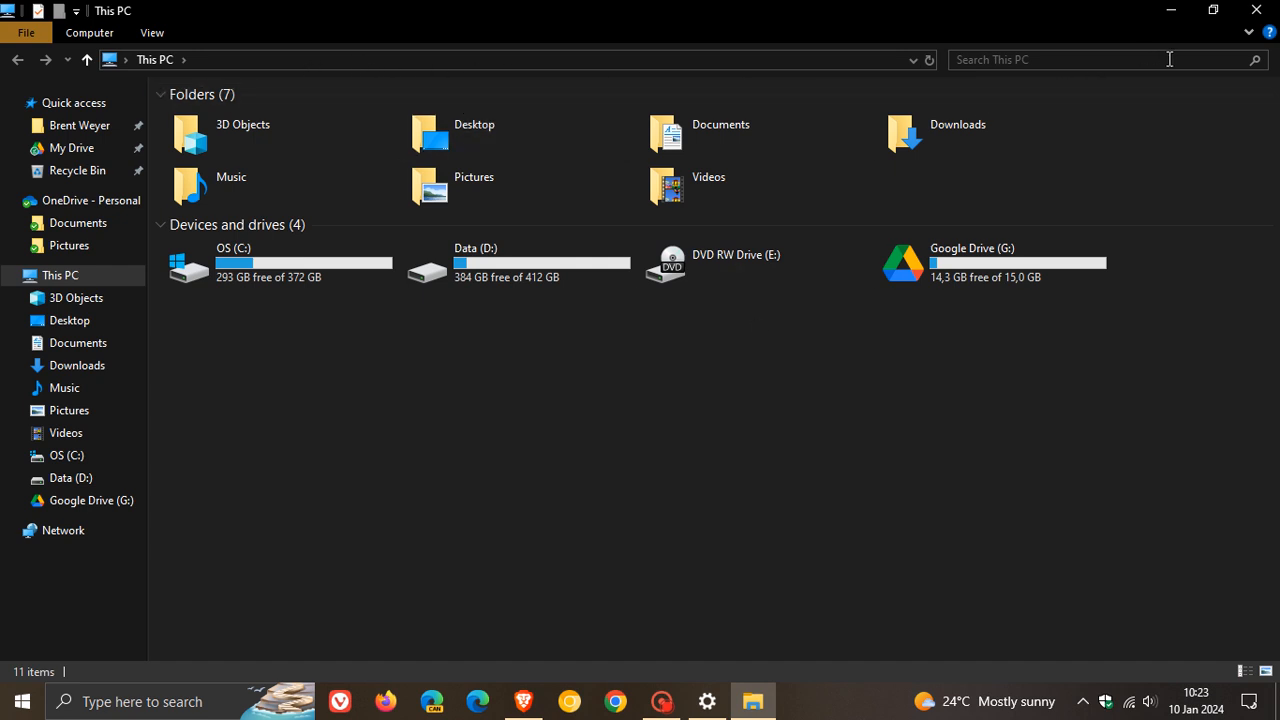
pyautogui.moveTo(492, 62)
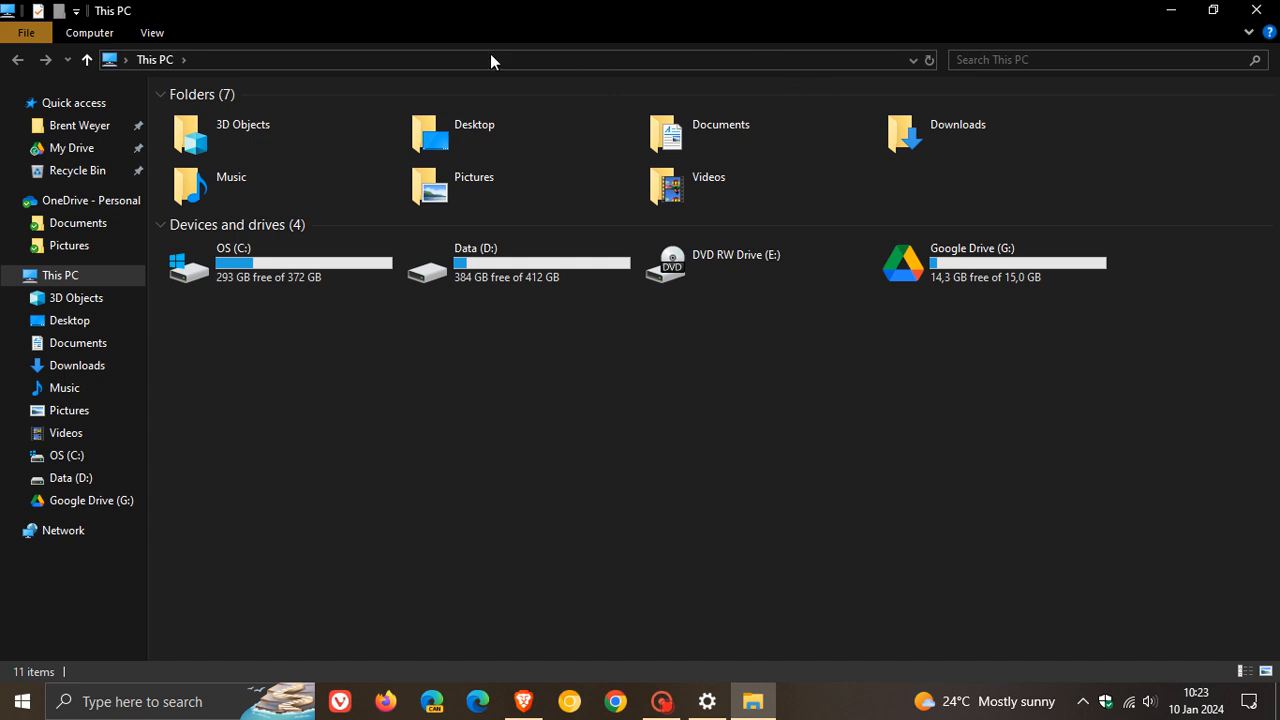
pyautogui.moveTo(910, 66)
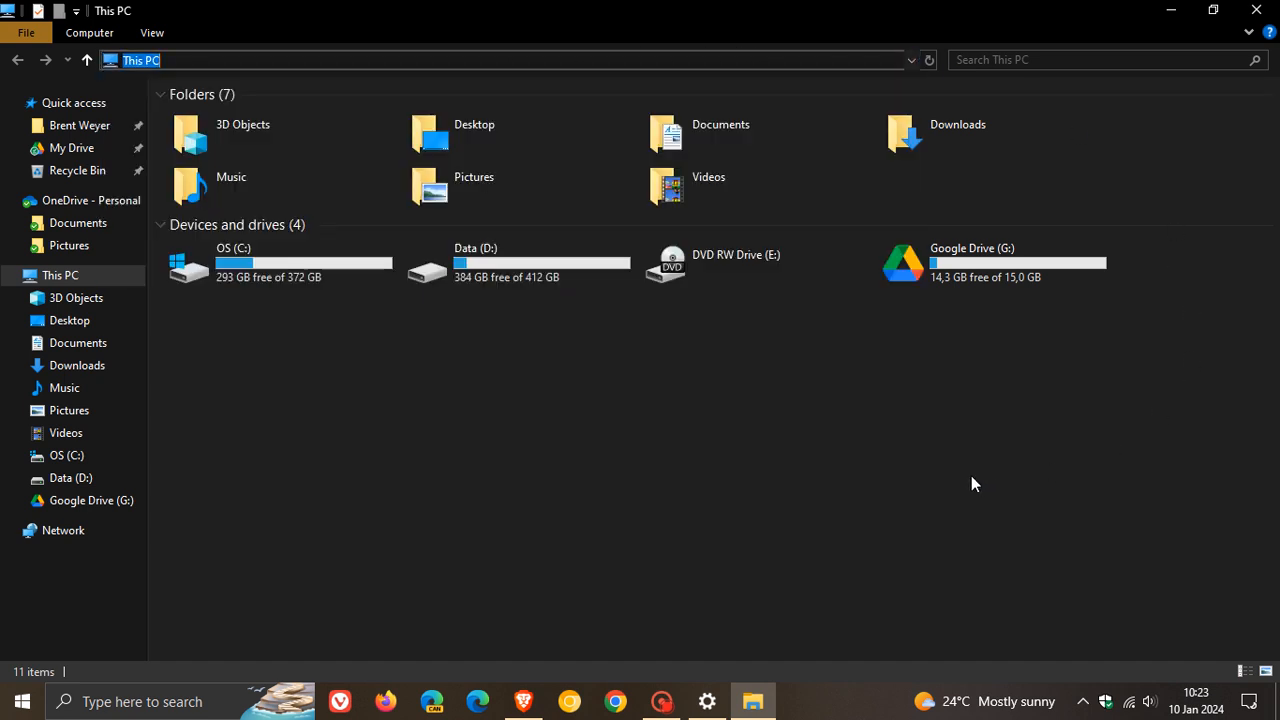
pyautogui.click(656, 60)
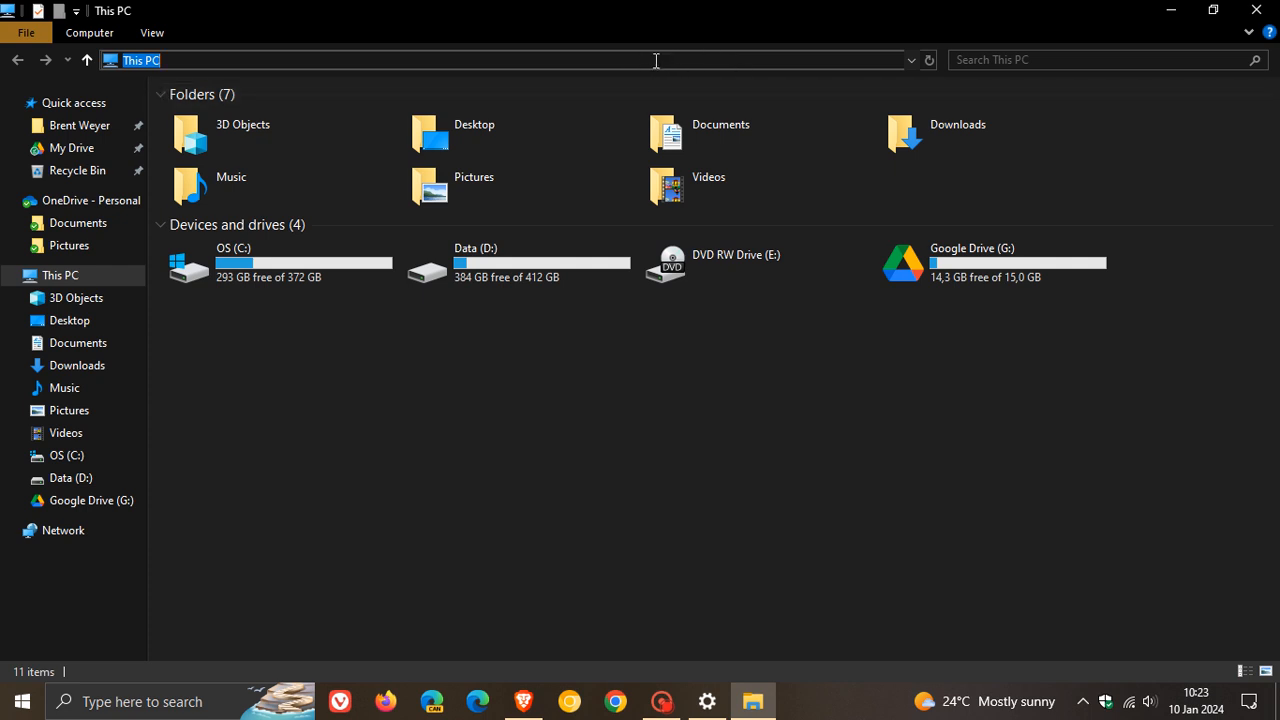
pyautogui.moveTo(782, 66)
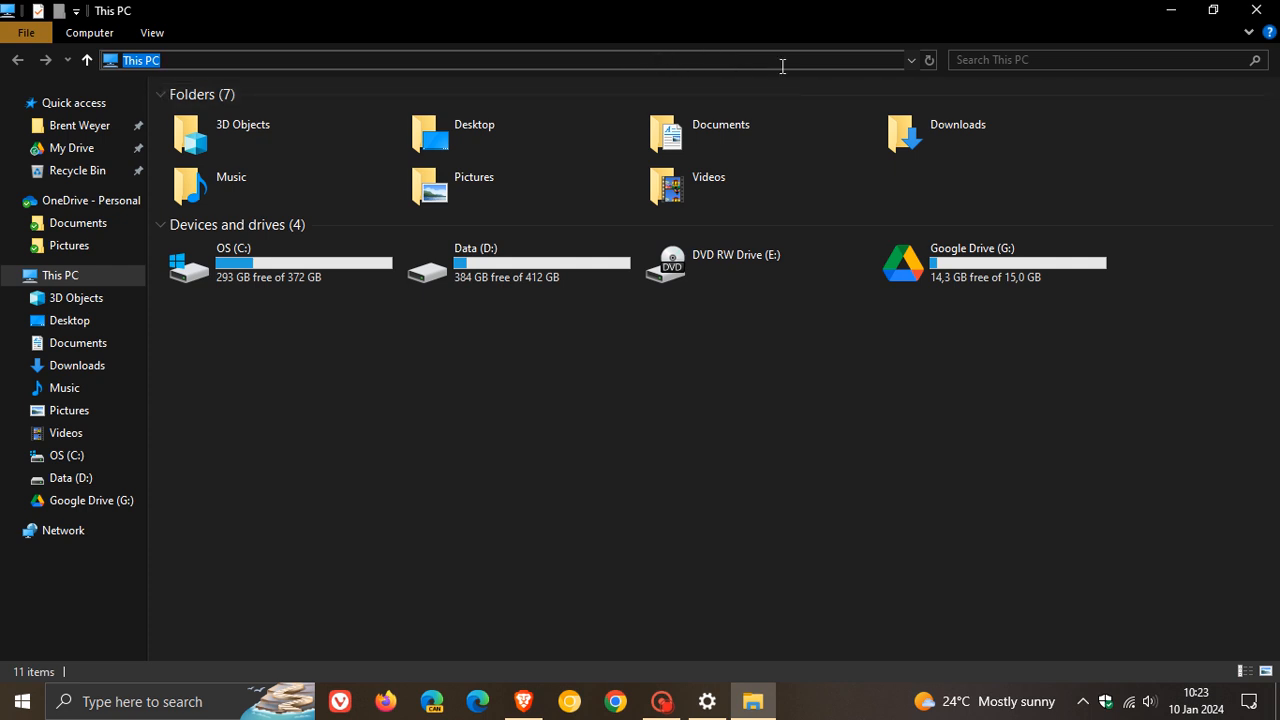
pyautogui.click(810, 492)
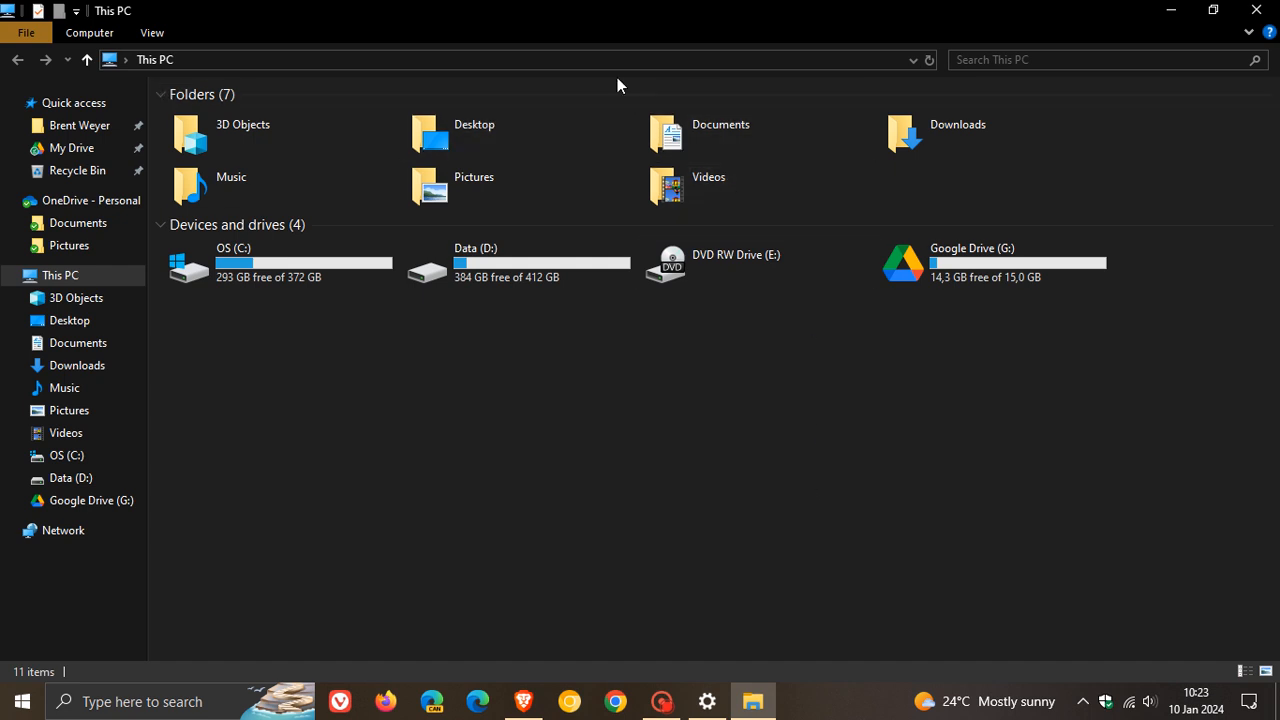
pyautogui.moveTo(1036, 496)
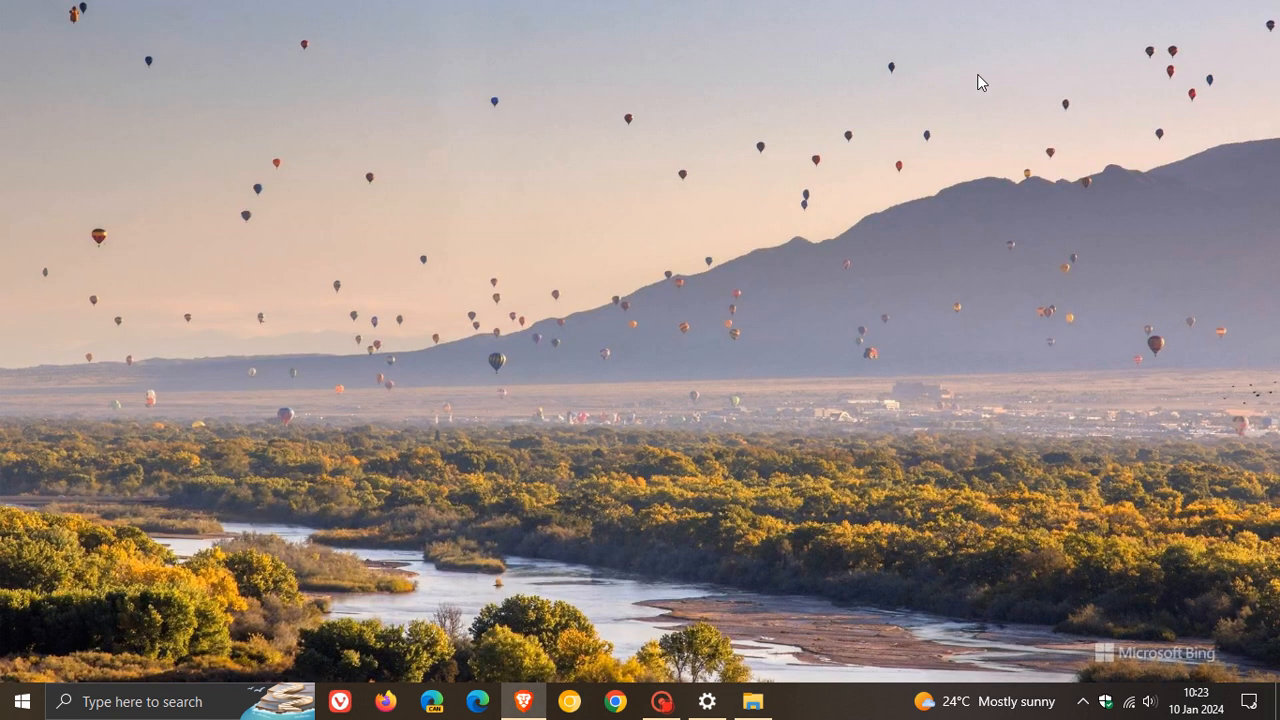
pyautogui.moveTo(882, 304)
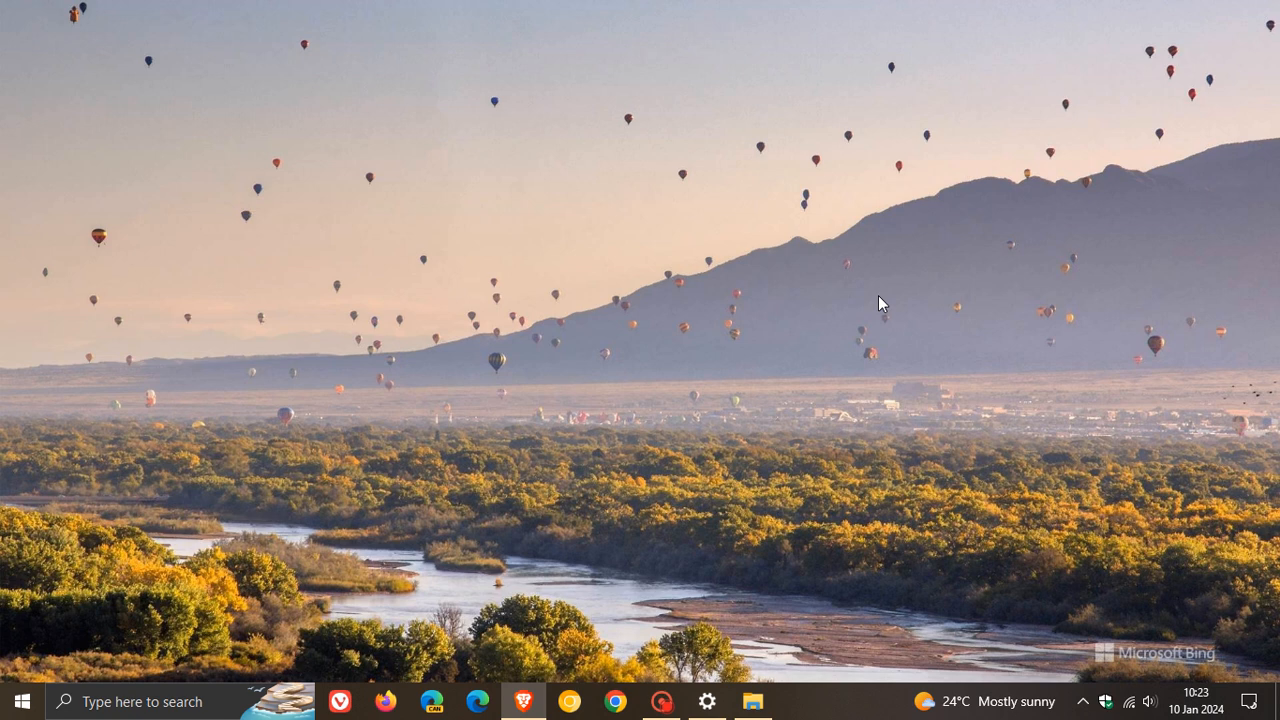
pyautogui.moveTo(918, 304)
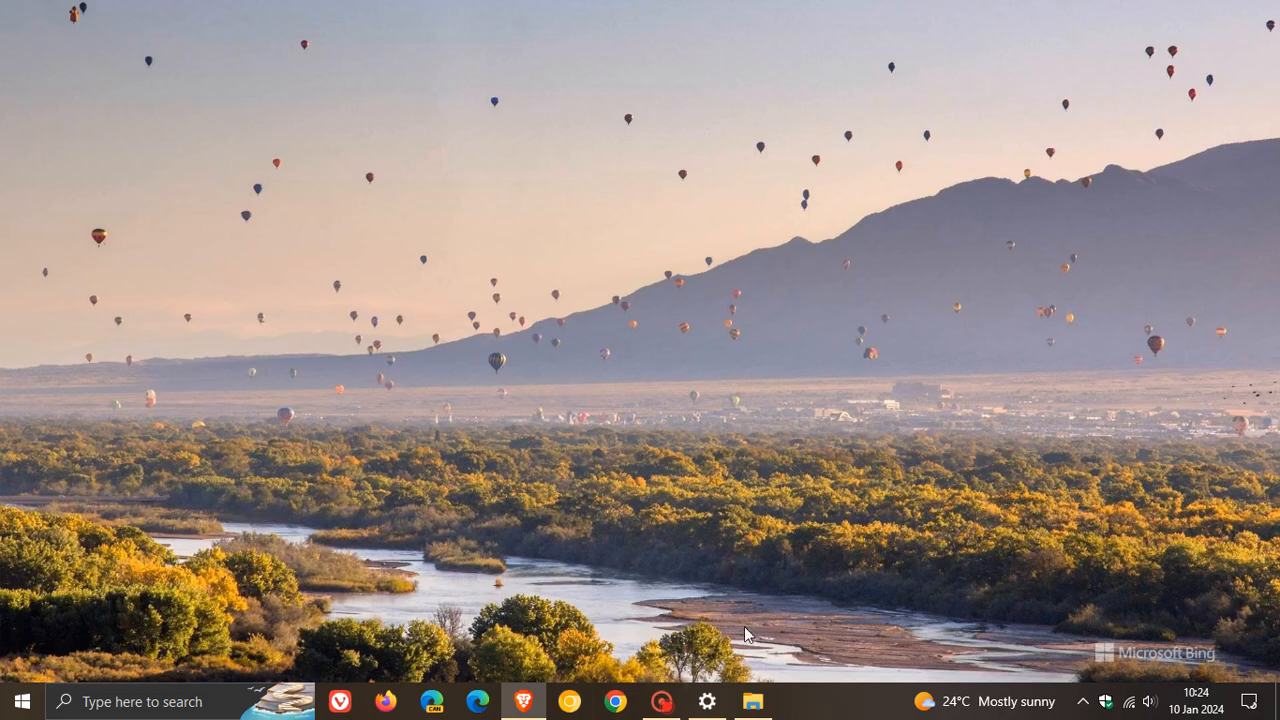
pyautogui.click(708, 700)
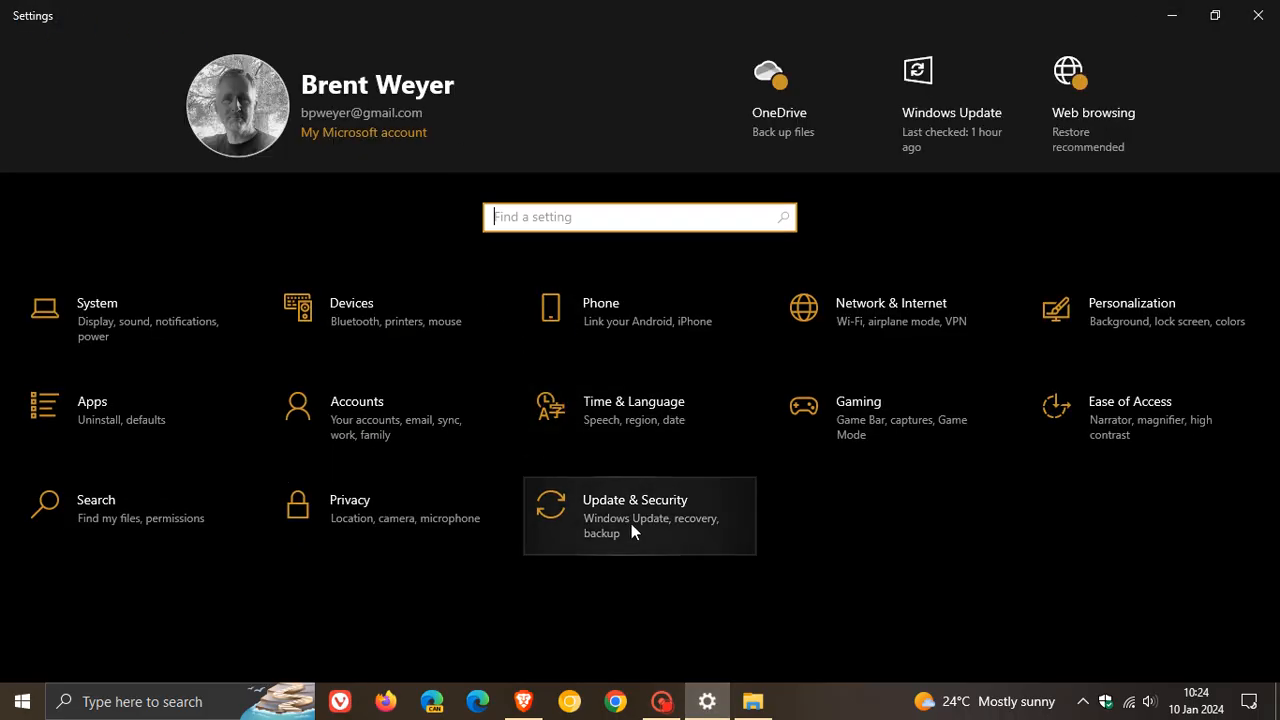
pyautogui.click(634, 516)
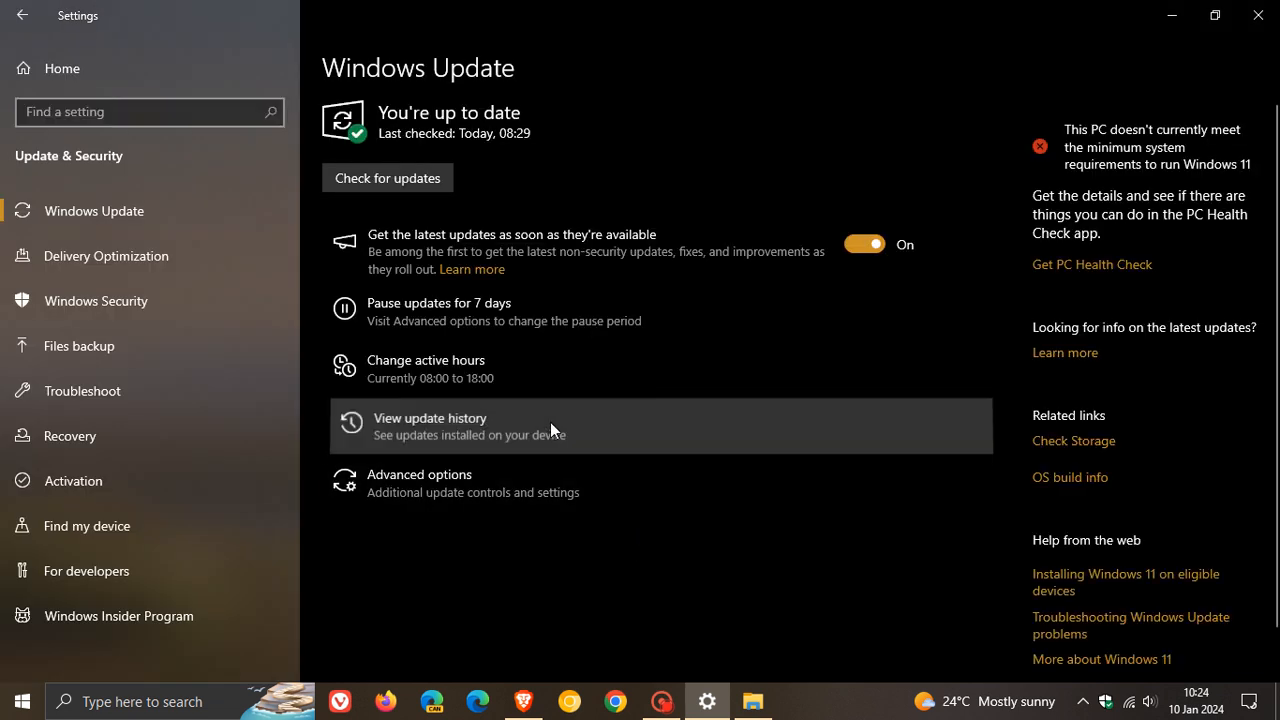
pyautogui.click(428, 424)
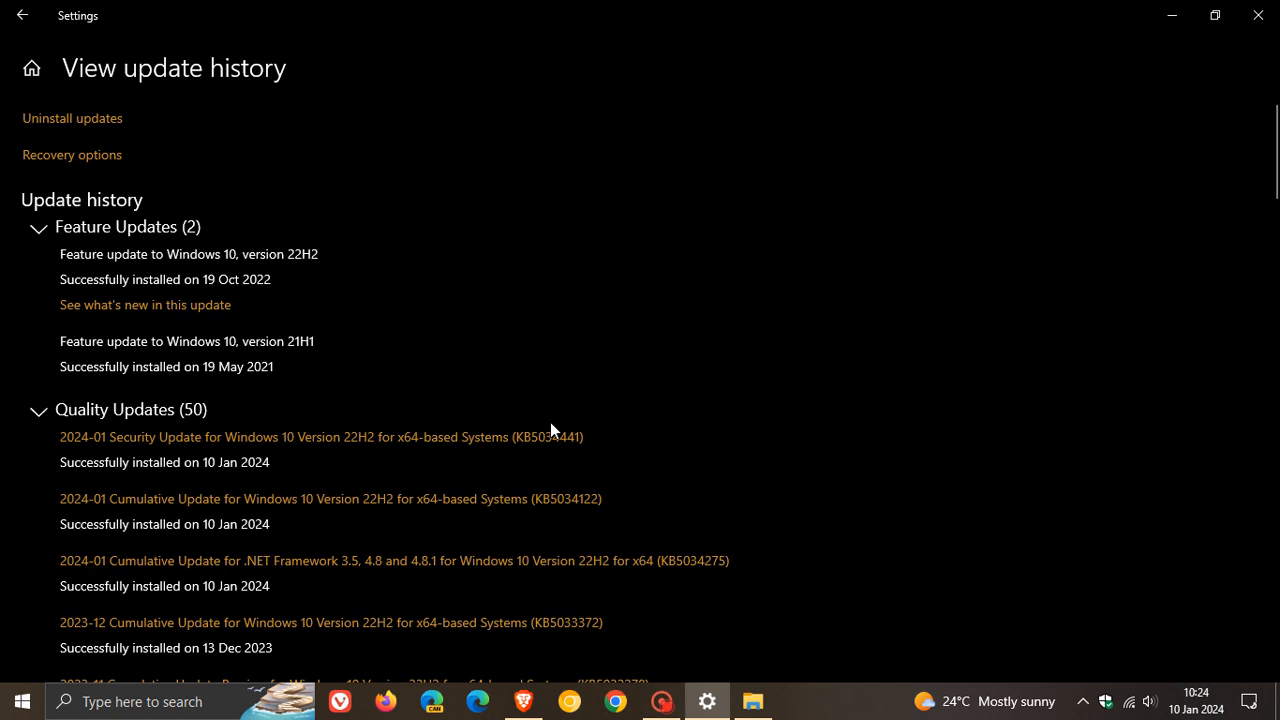
pyautogui.moveTo(642, 530)
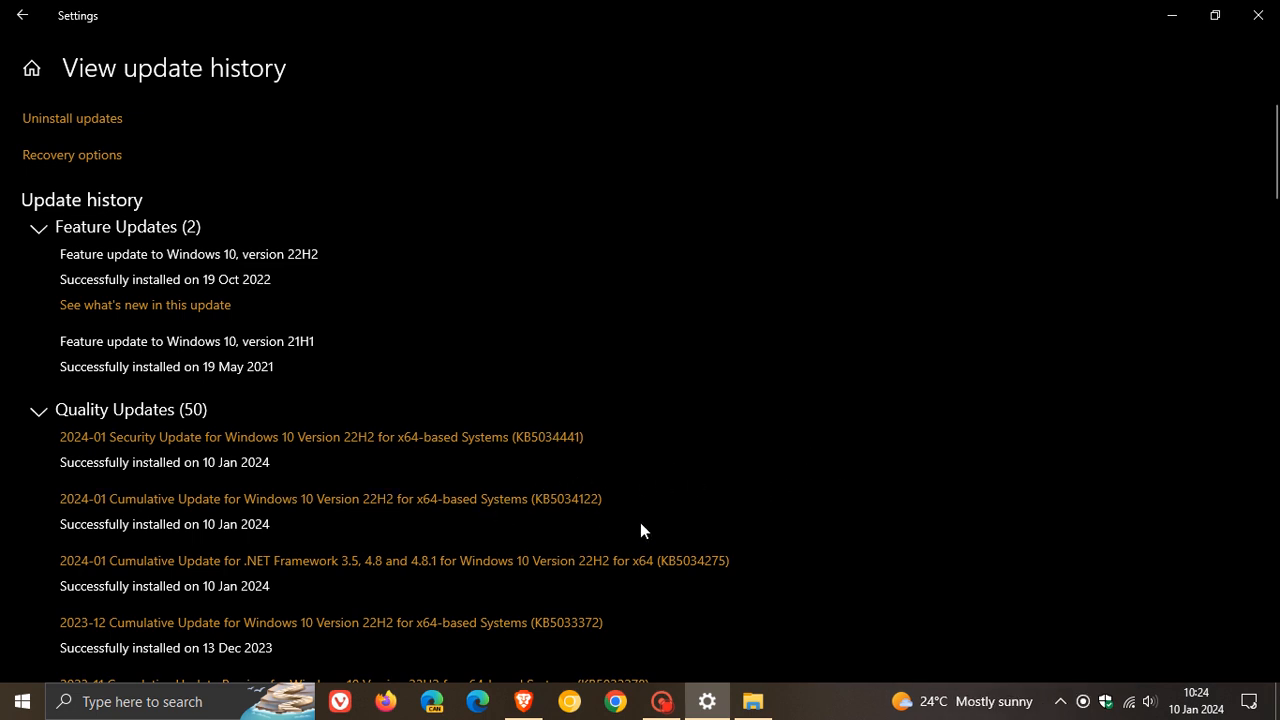
pyautogui.moveTo(1208, 36)
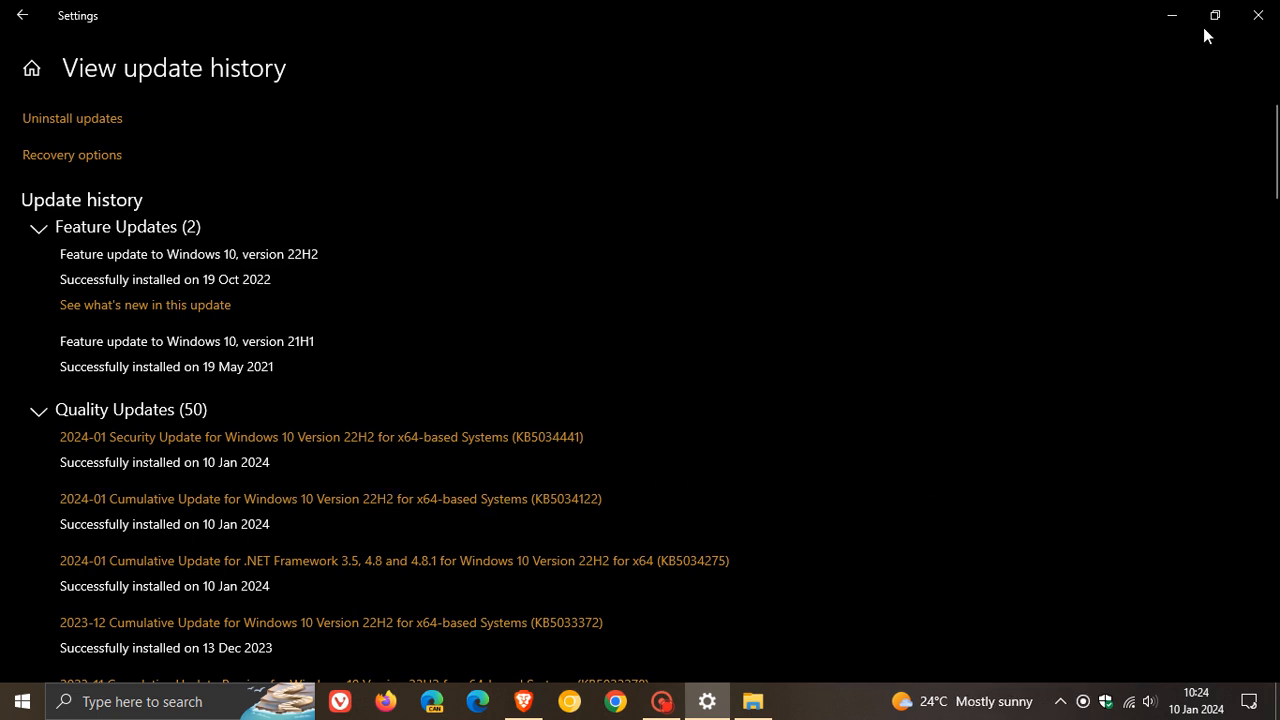
pyautogui.click(1256, 16)
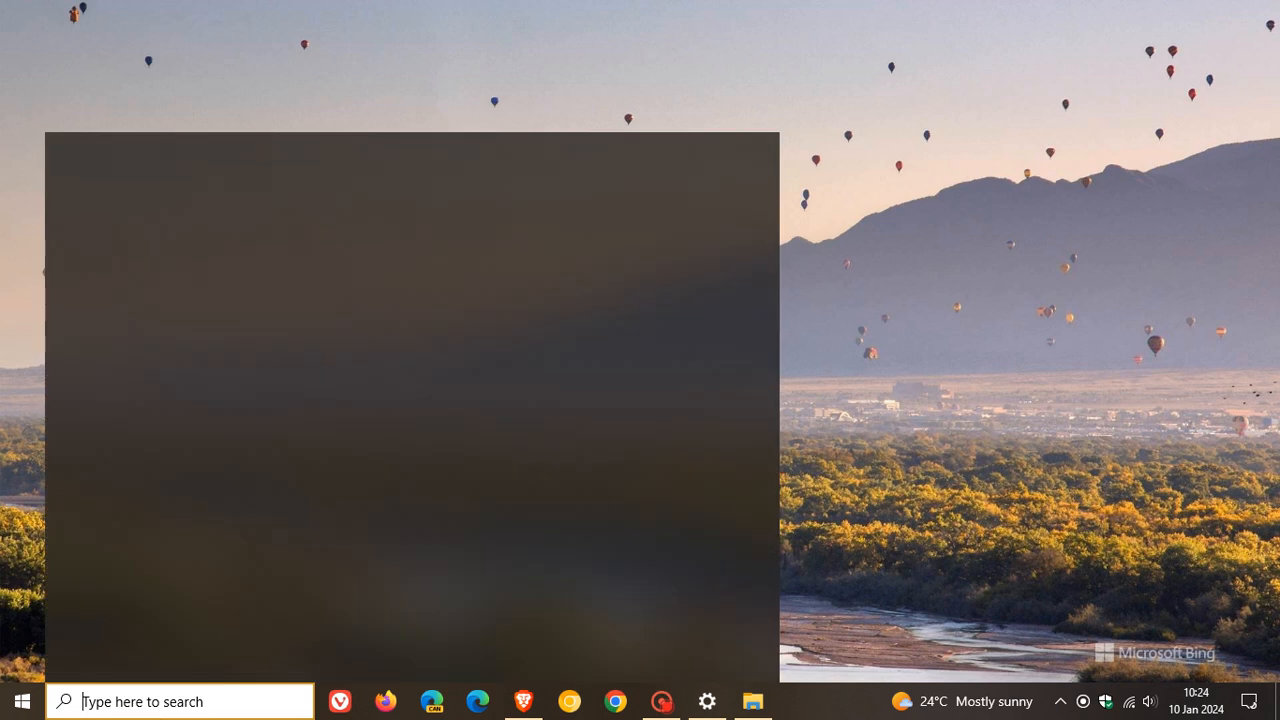
pyautogui.click(180, 702)
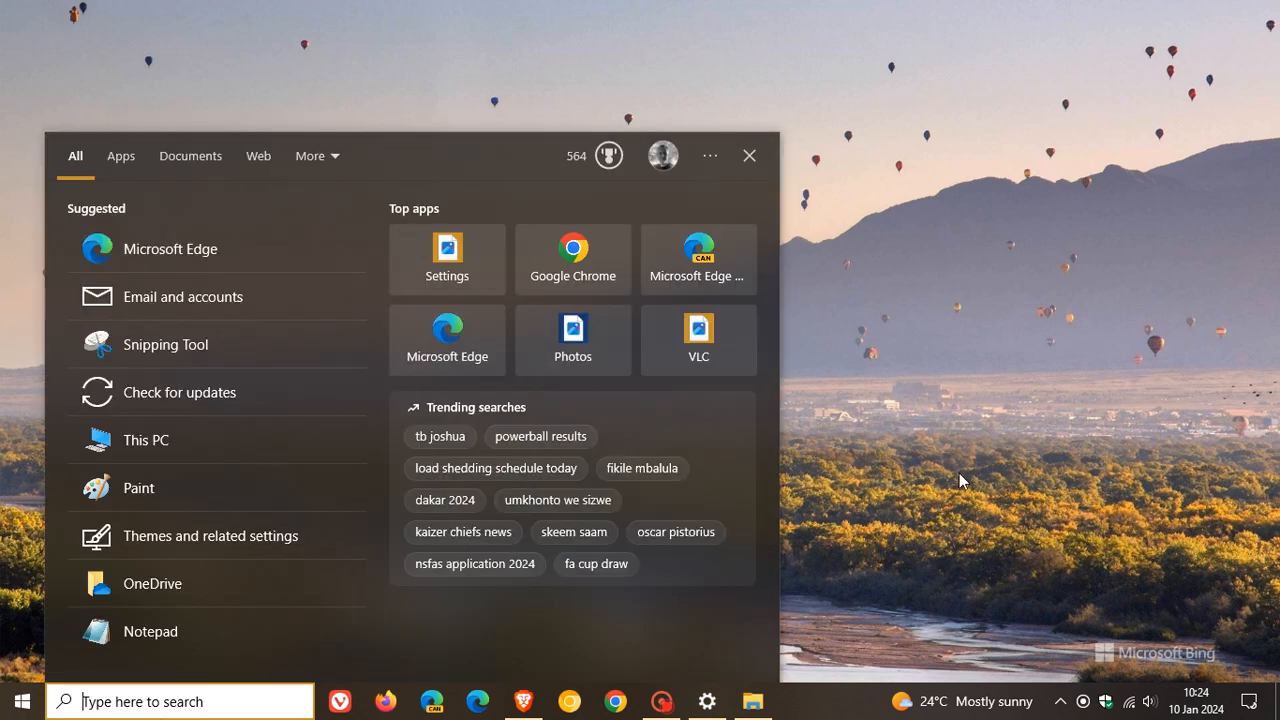
pyautogui.write('winv')
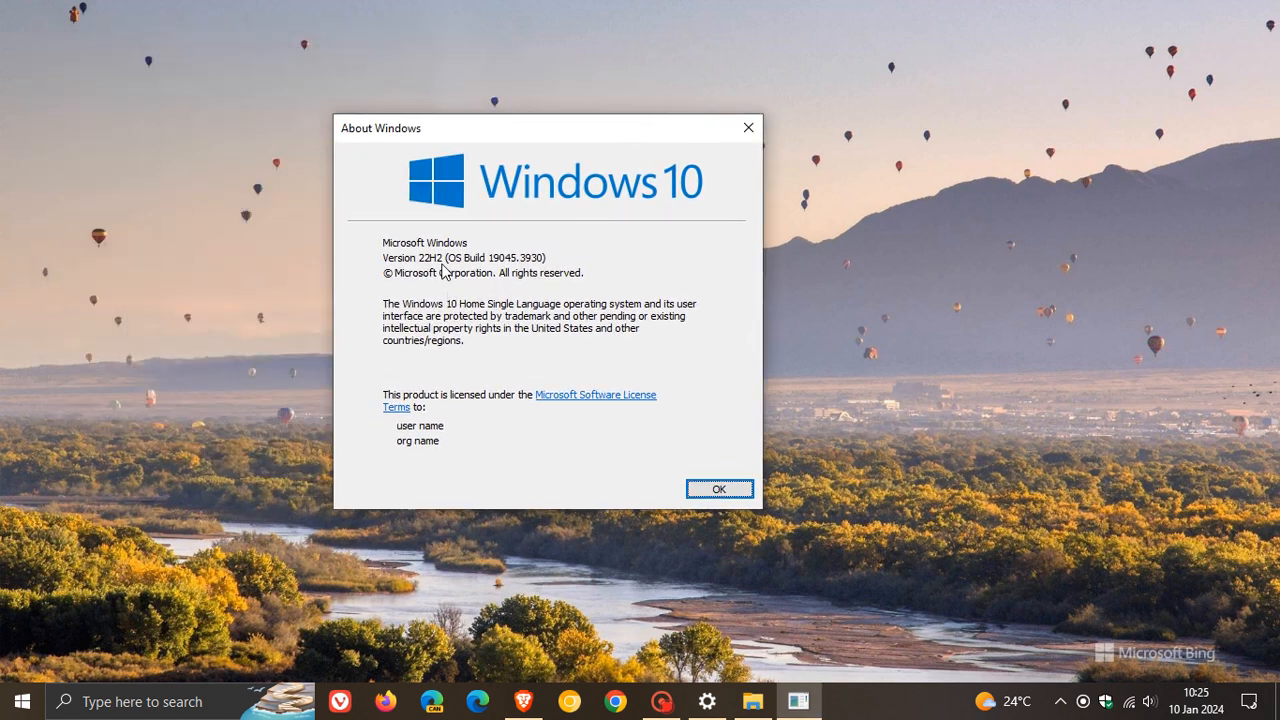
pyautogui.moveTo(492, 278)
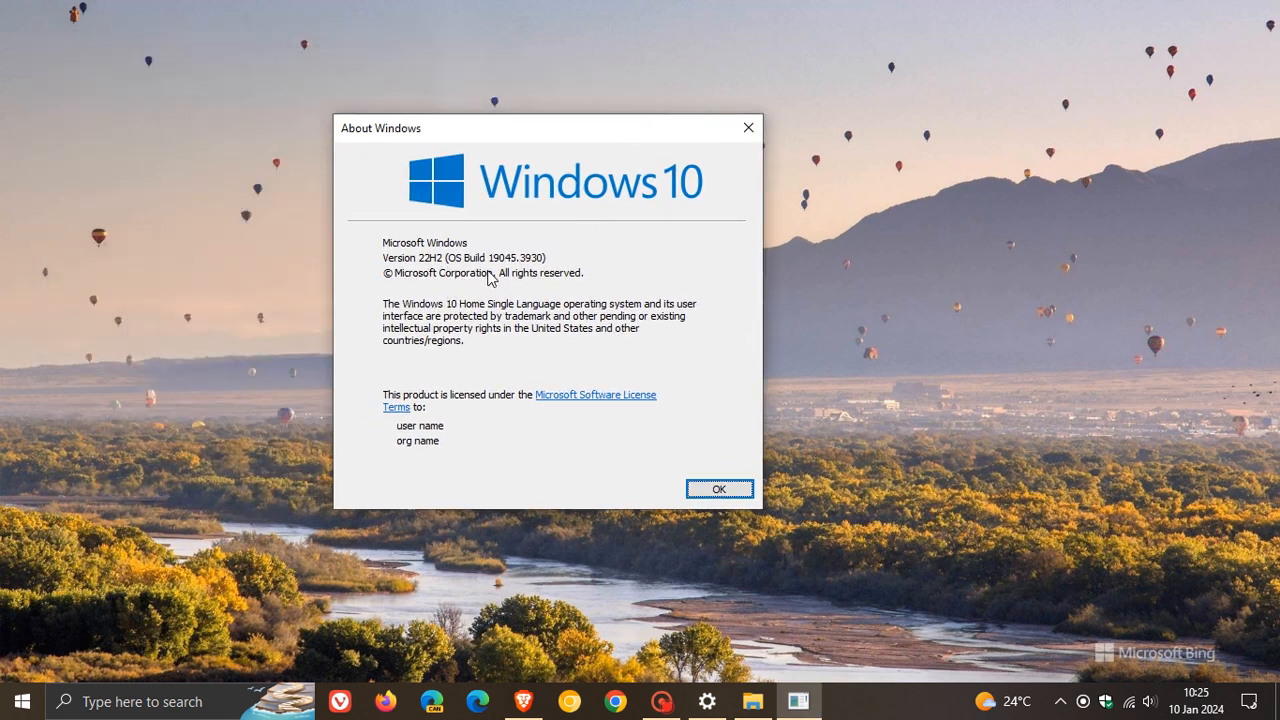
pyautogui.moveTo(512, 276)
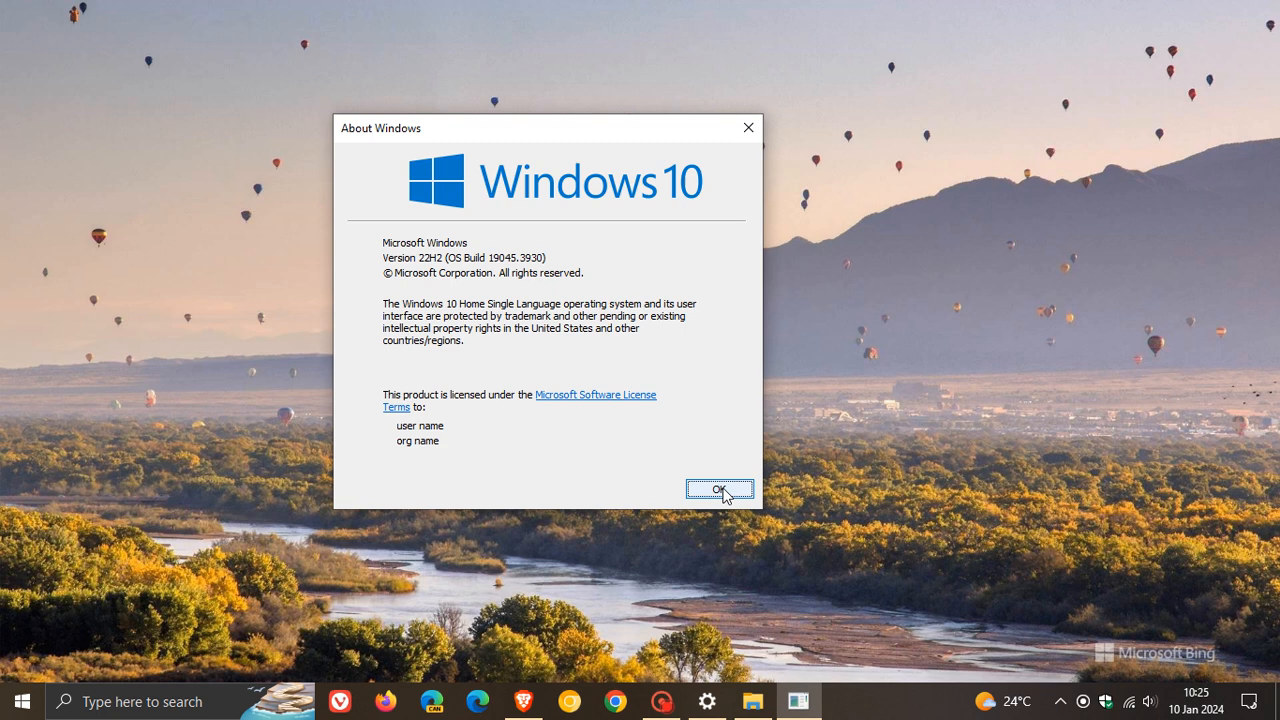
pyautogui.click(720, 490)
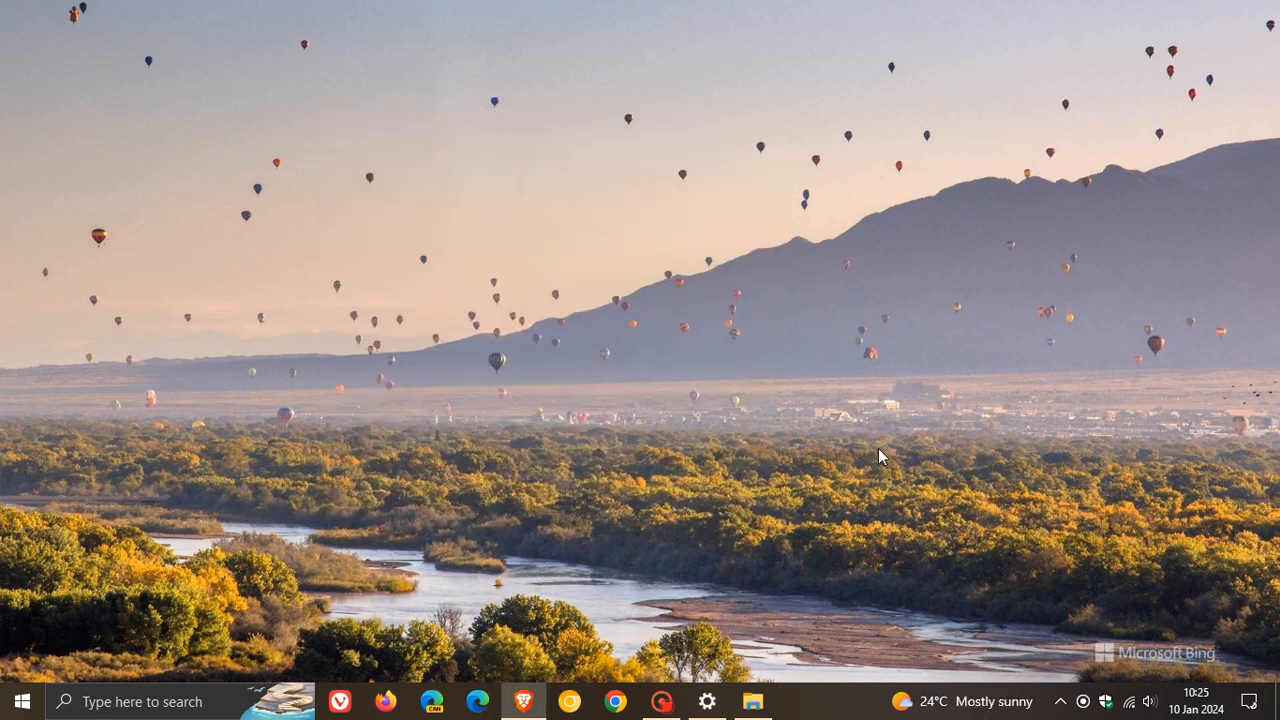
pyautogui.moveTo(862, 264)
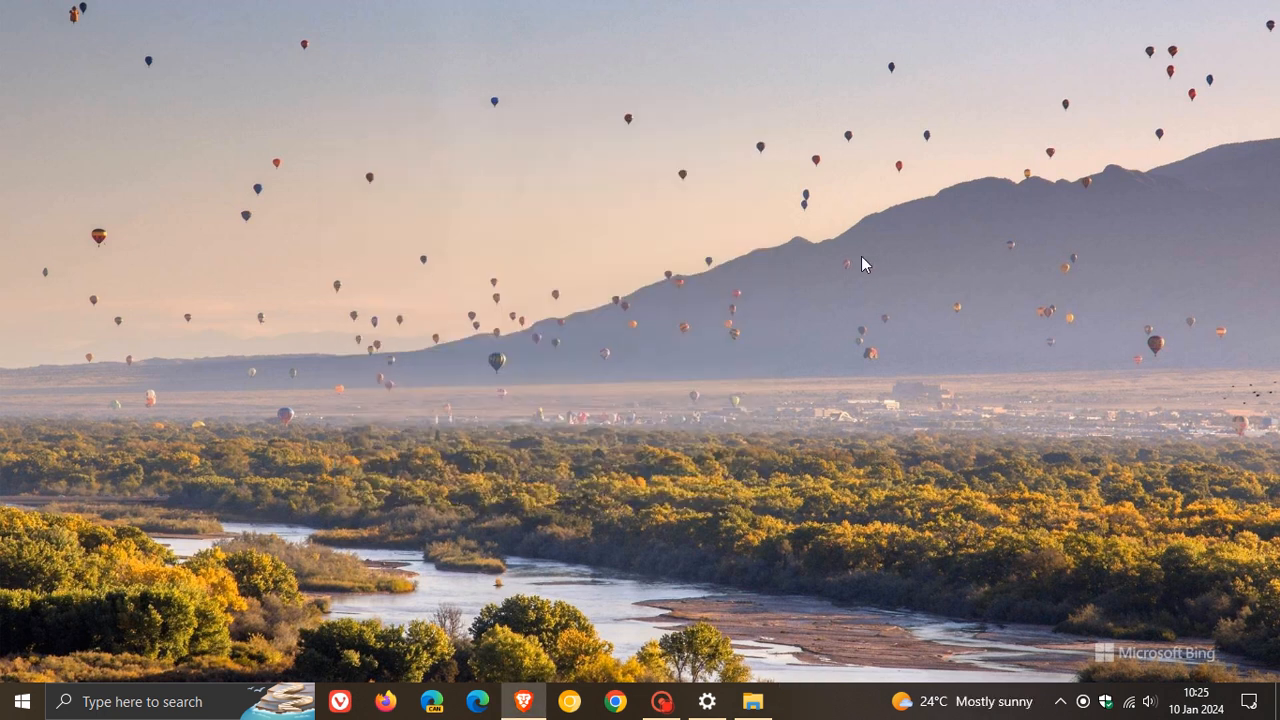